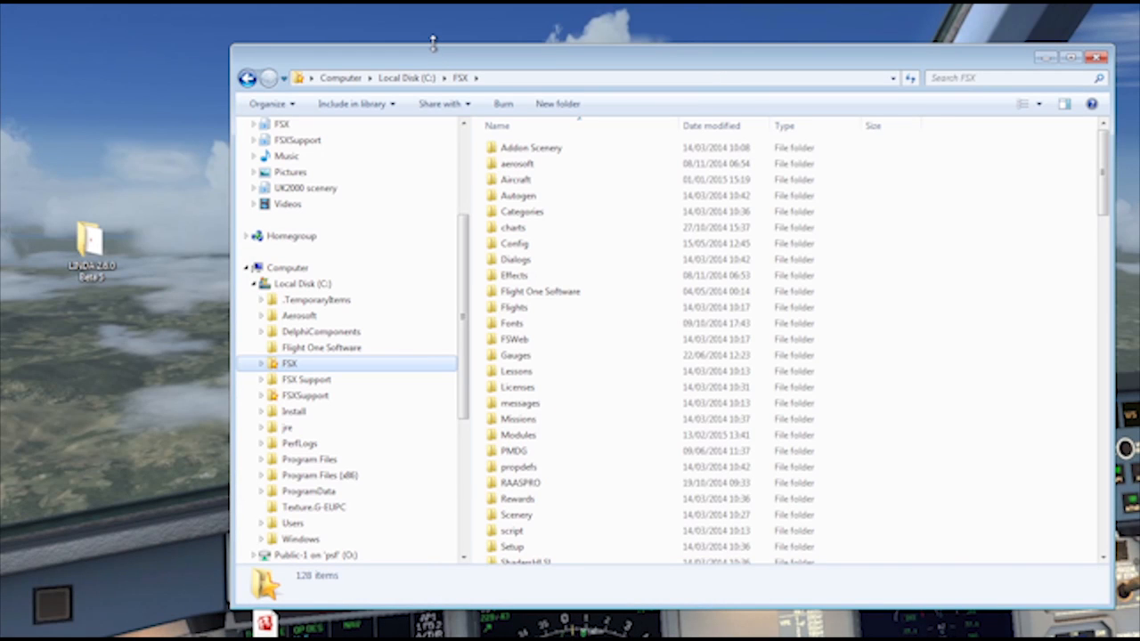
mouse_move(436, 42)
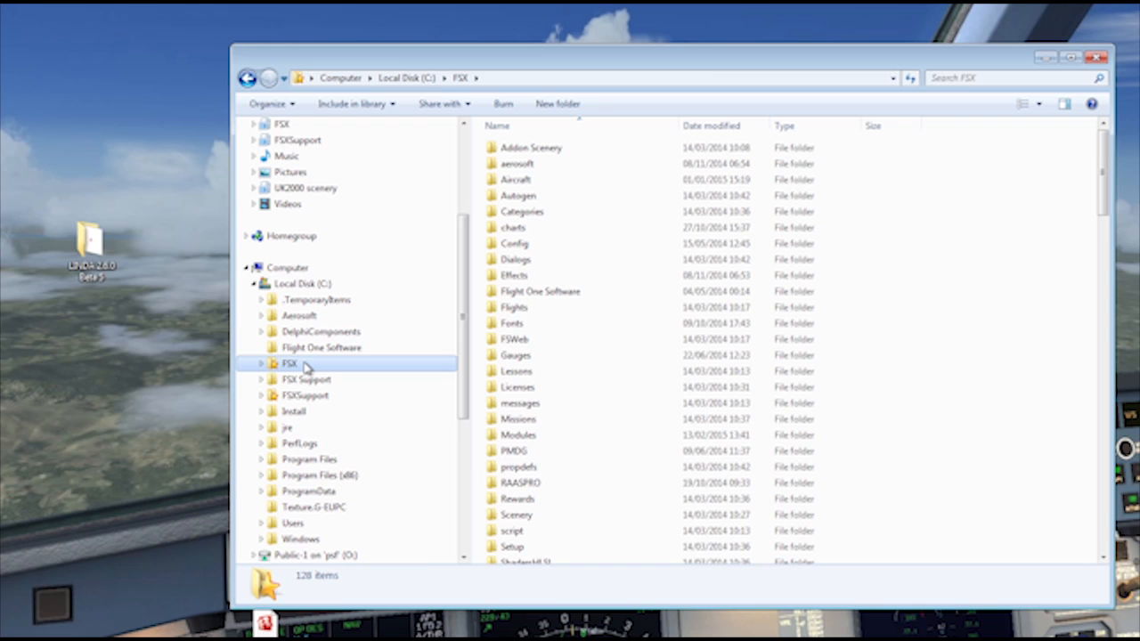
mouse_move(472, 426)
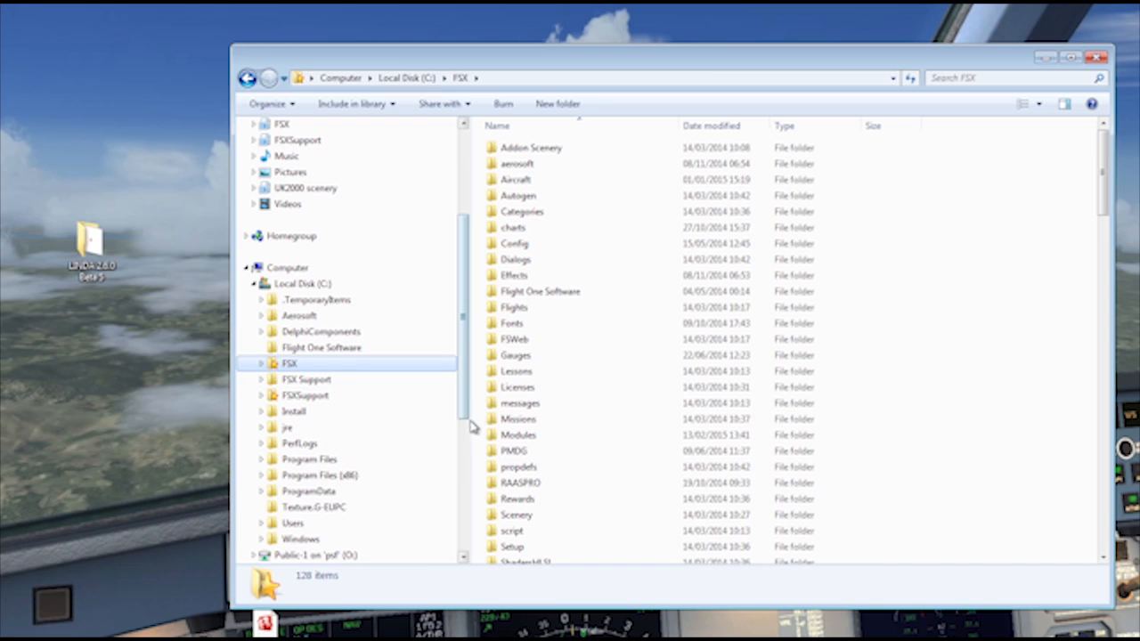
mouse_move(519, 435)
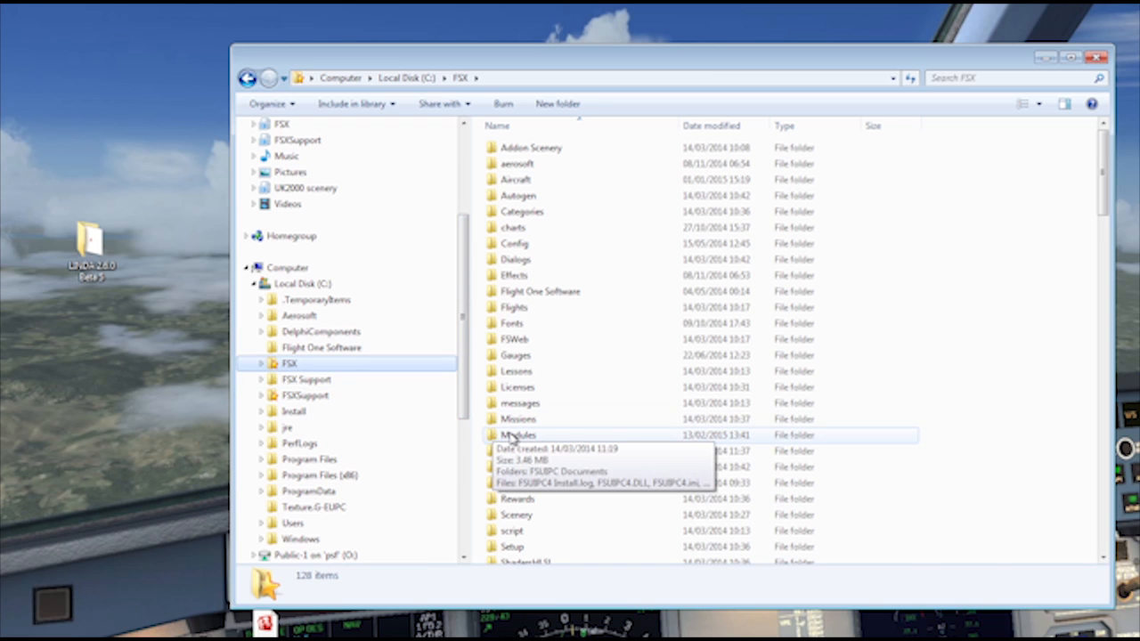
Step: Select and open the Modules folder in the FSX file list
left_click(520, 435)
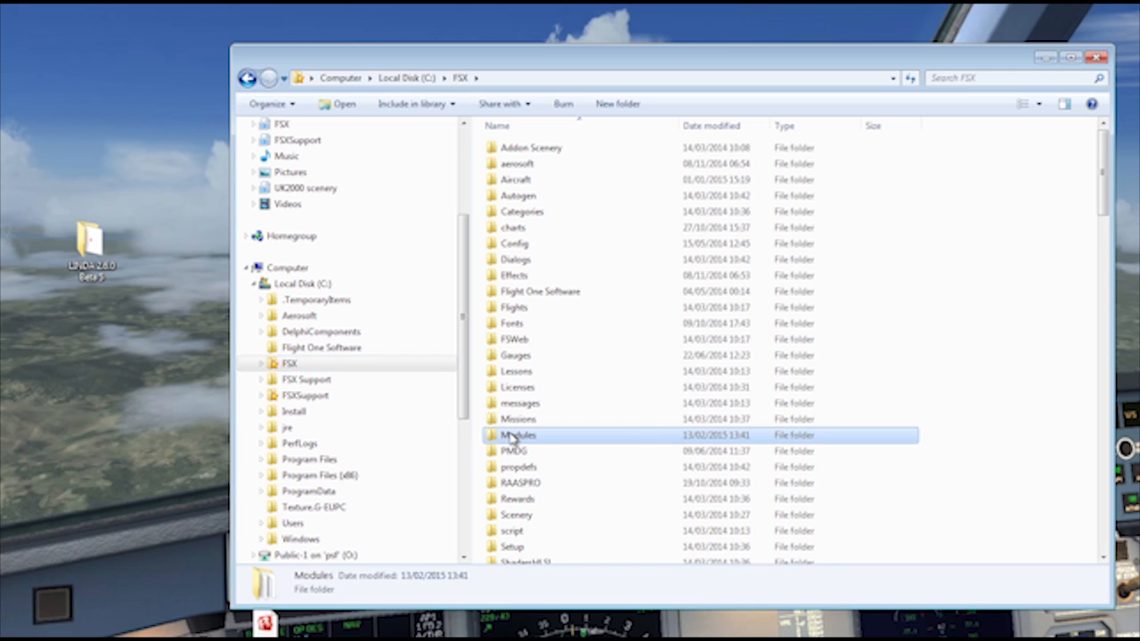
double_click(517, 435)
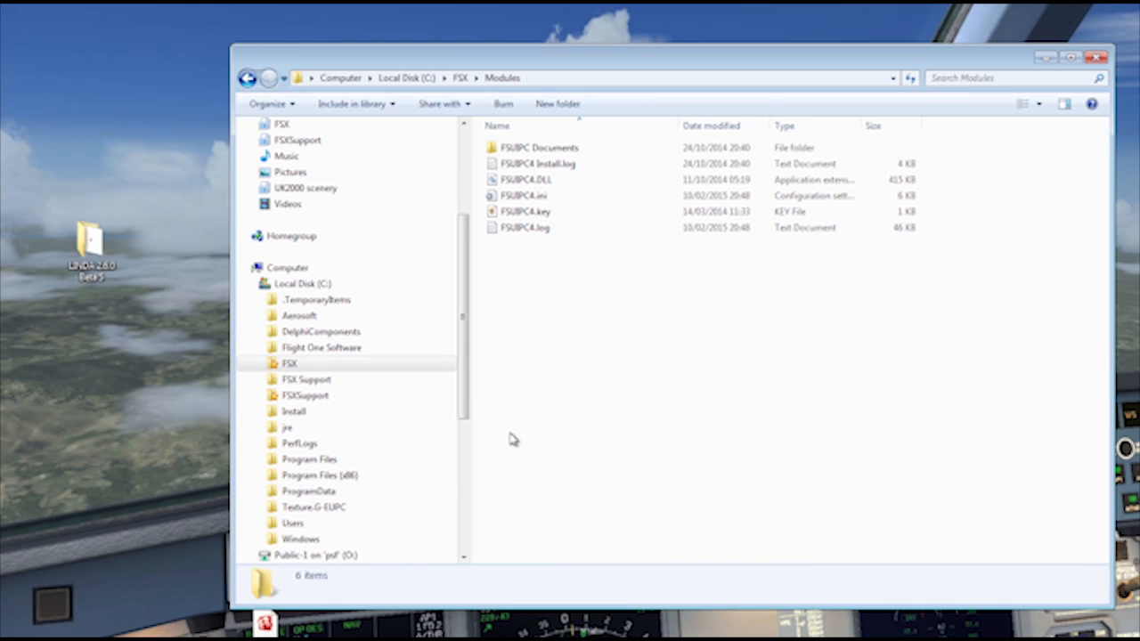
mouse_move(521, 441)
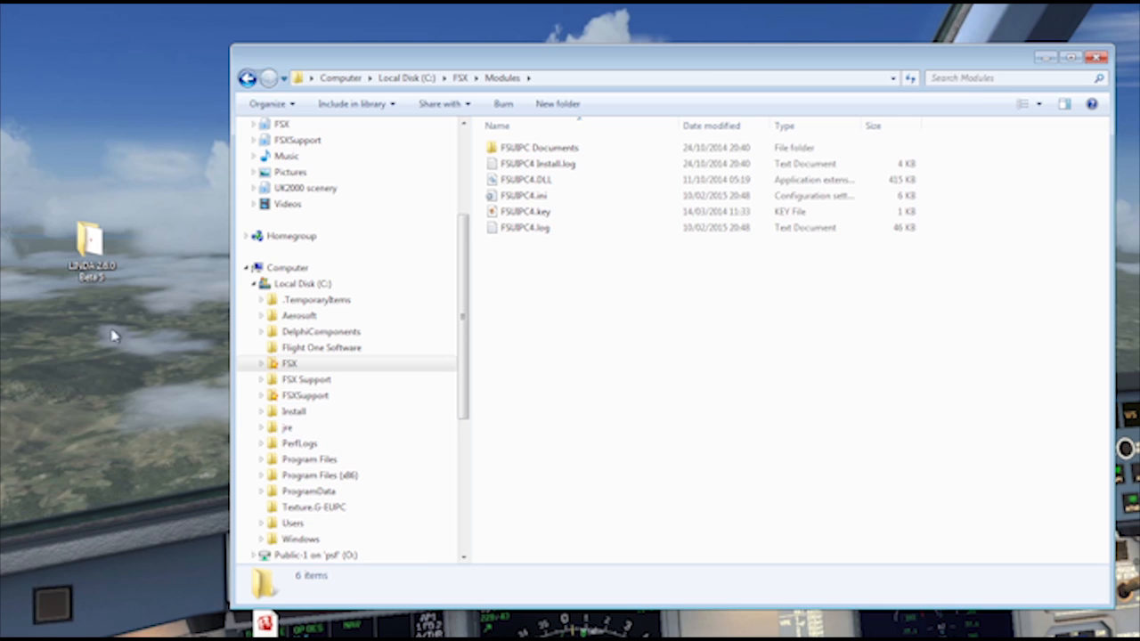
Step: Open the LINDA 2.6.0 Beta 5 download, then its LINDA 2.6.0 Release folder
left_click(89, 241)
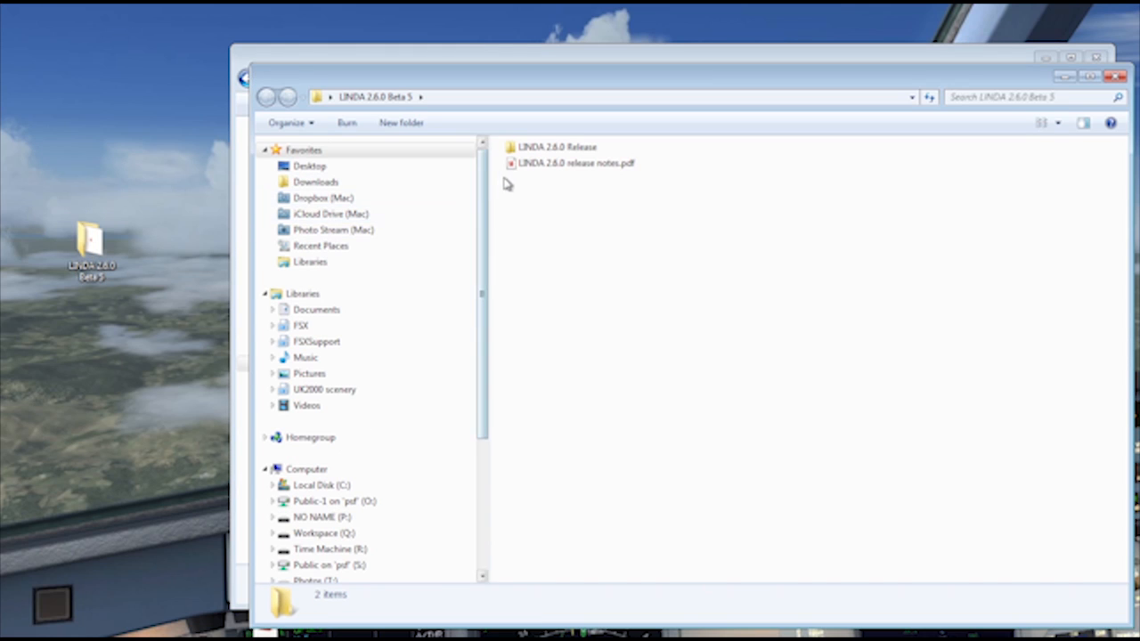
mouse_move(566, 163)
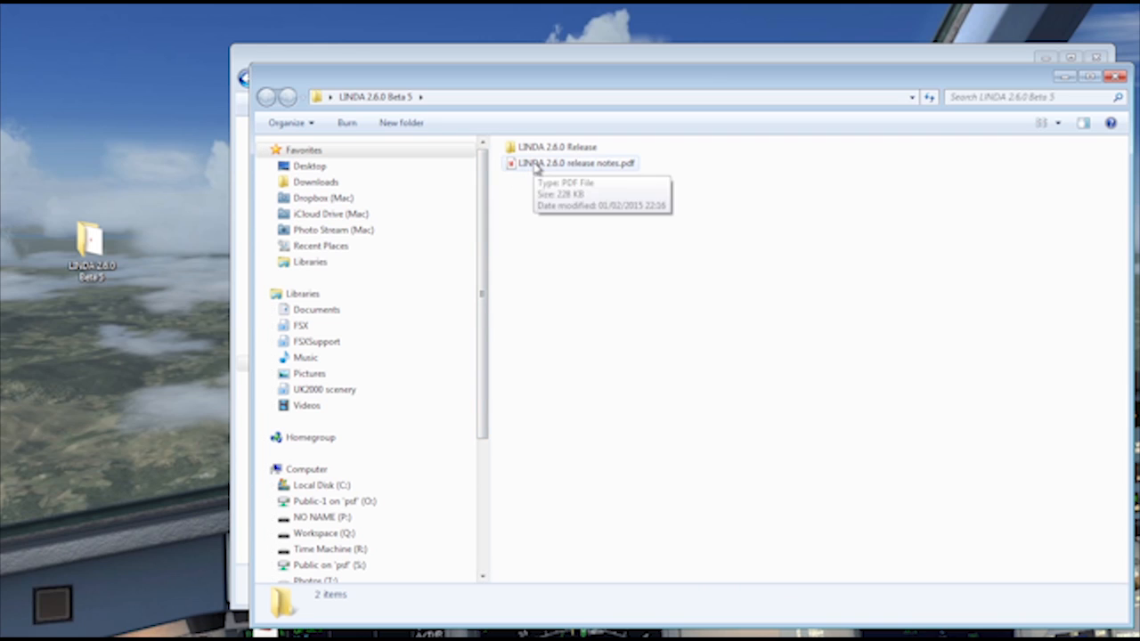
left_click(574, 164)
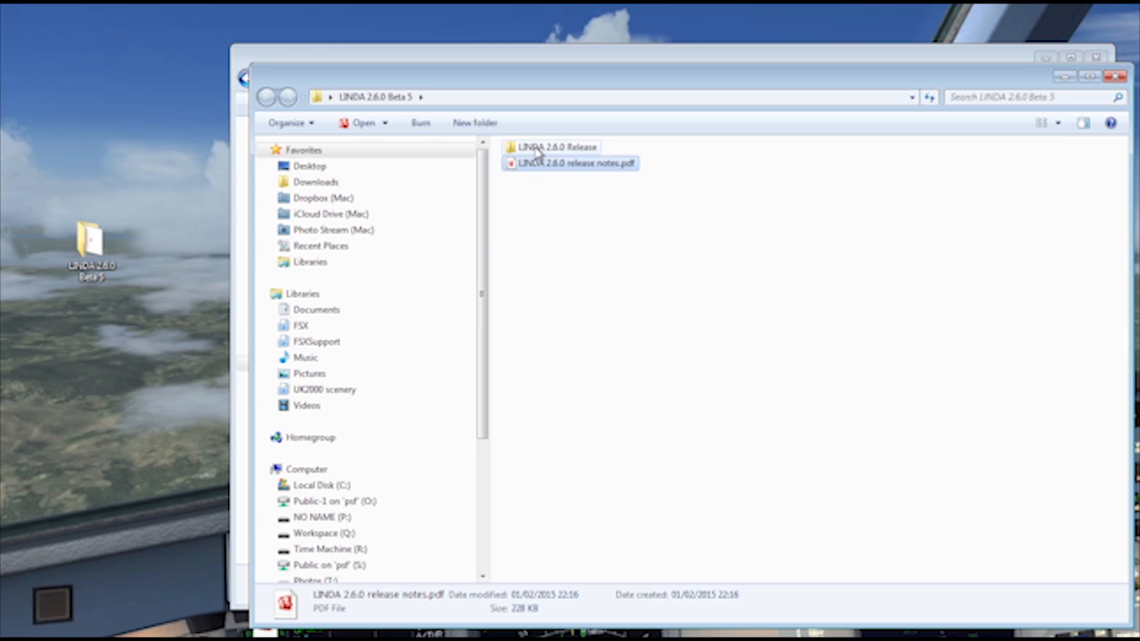
double_click(550, 146)
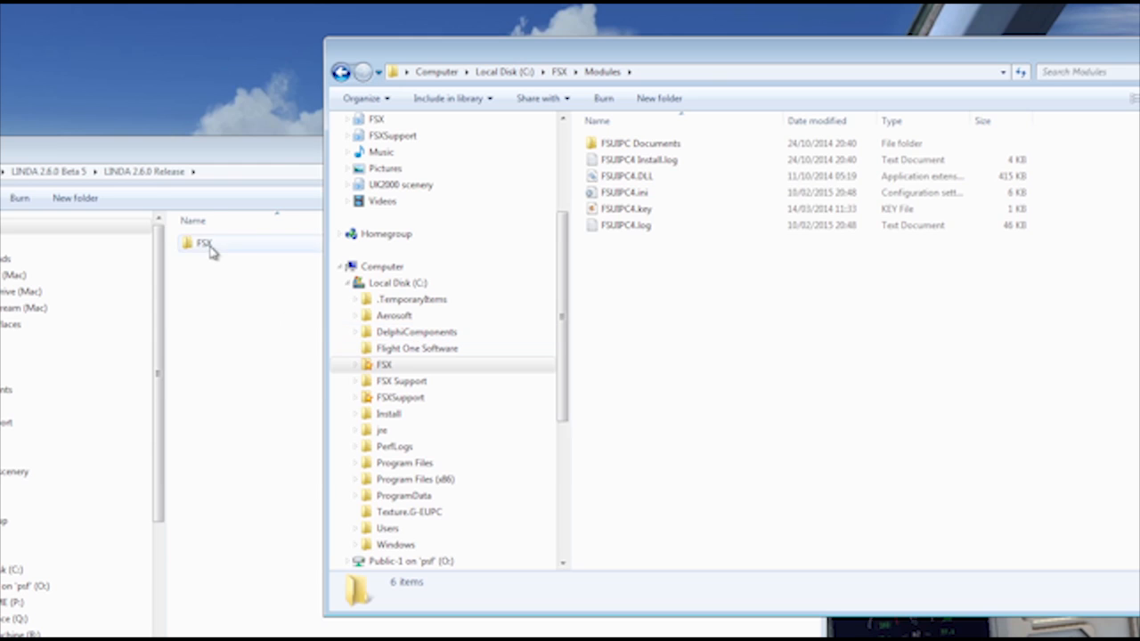
Step: Drag the release's FSX folder onto drive C and merge folders for all items
left_click_drag(205, 243, 392, 283)
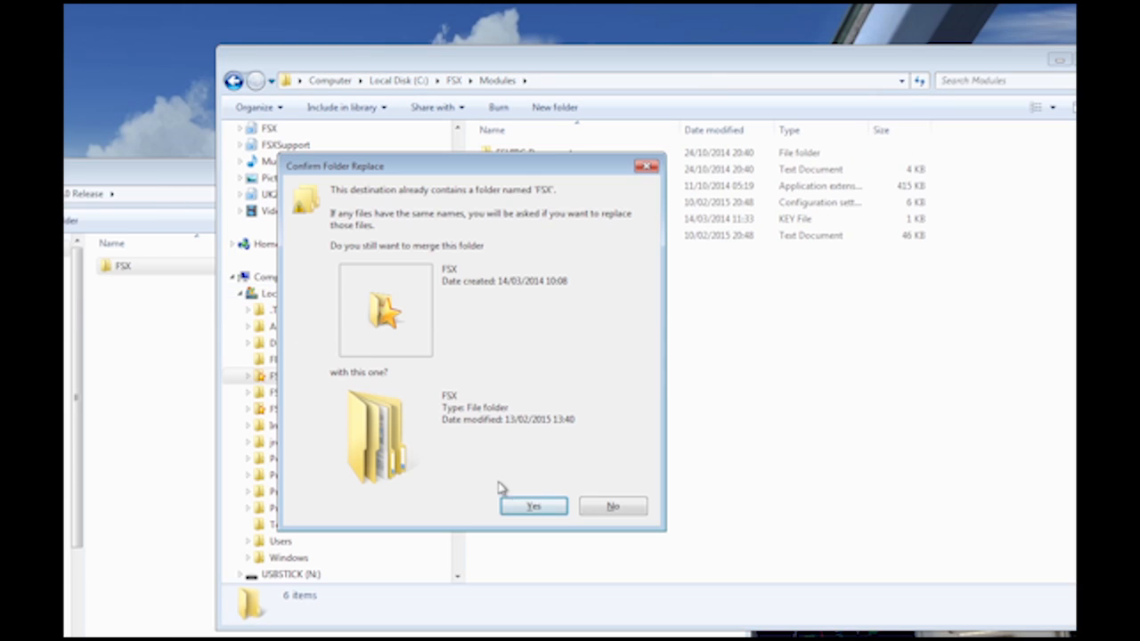
left_click(533, 506)
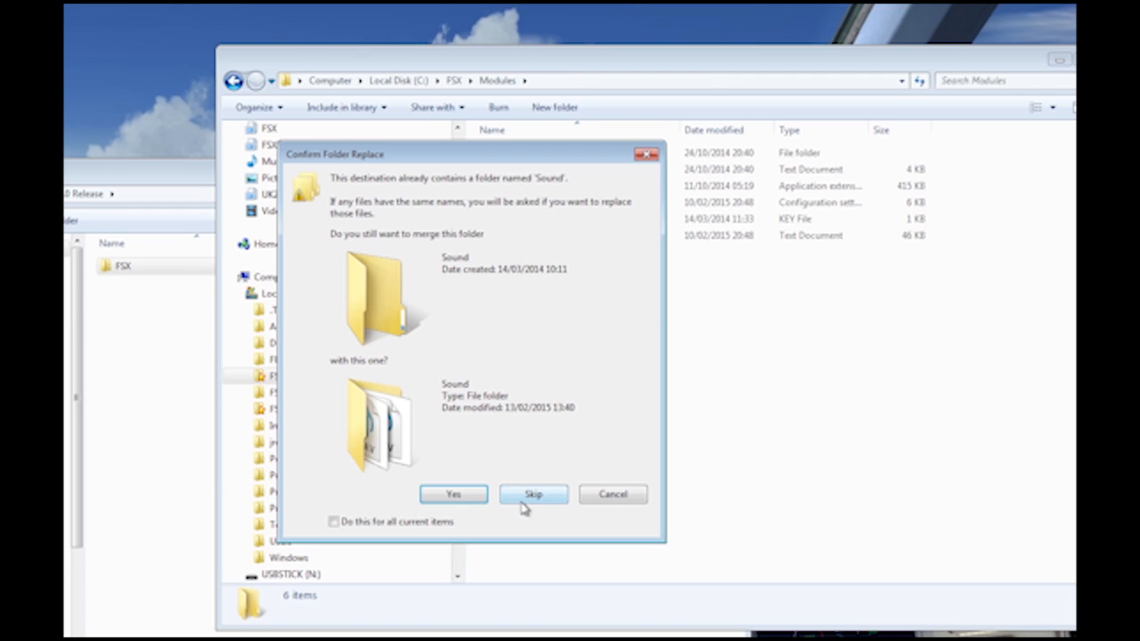
left_click(335, 521)
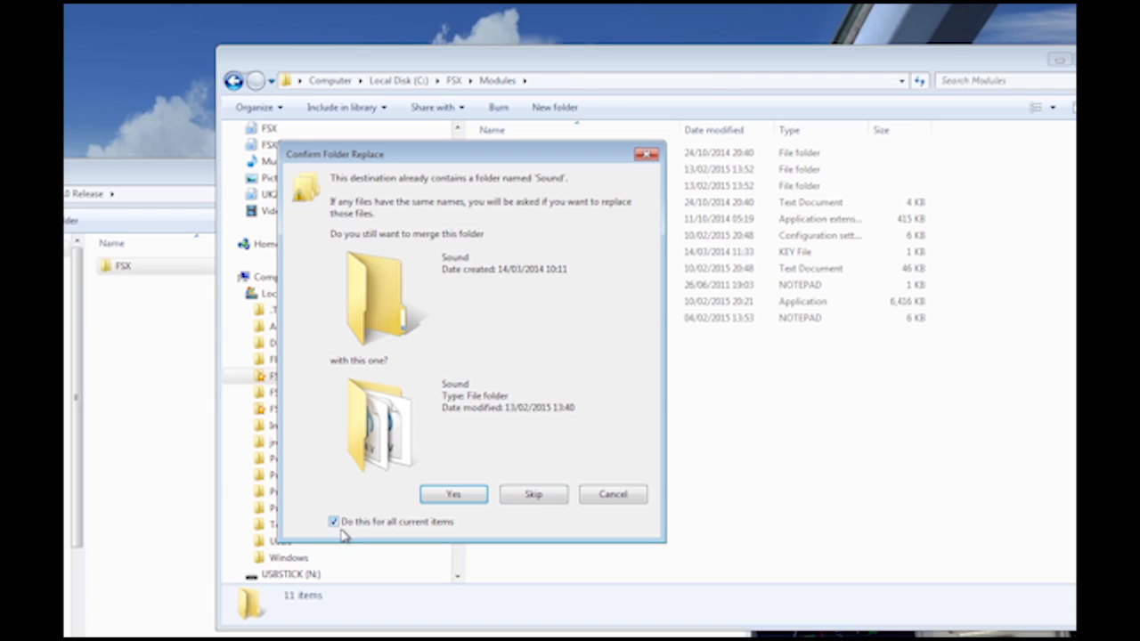
left_click(454, 494)
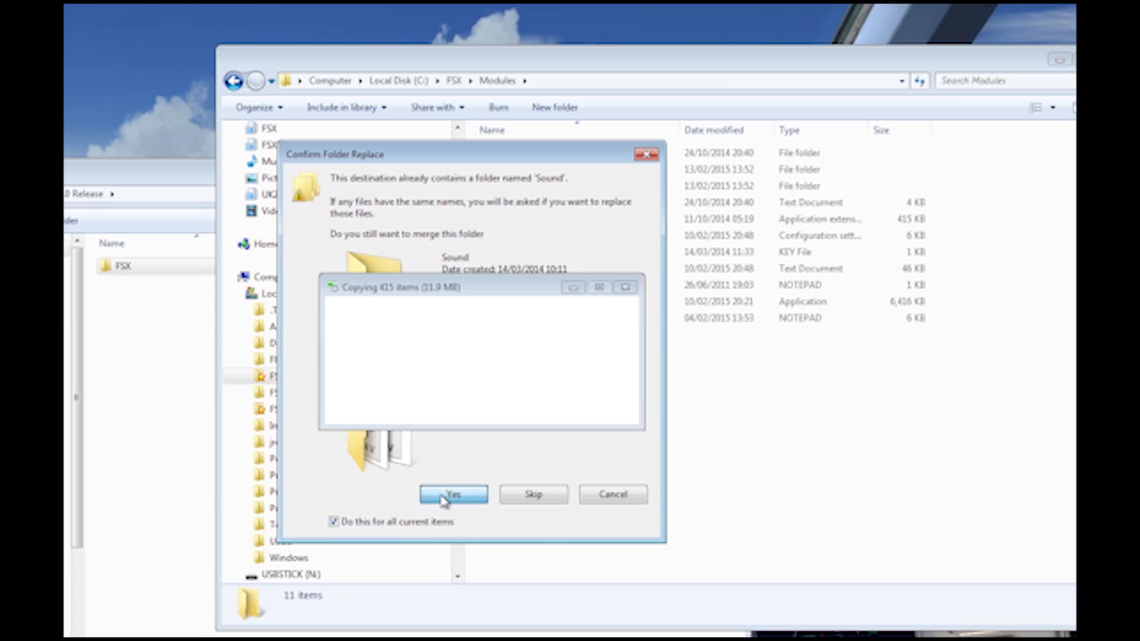
Step: Apply to all remaining conflicts and replace the existing modechange.wav
left_click(452, 495)
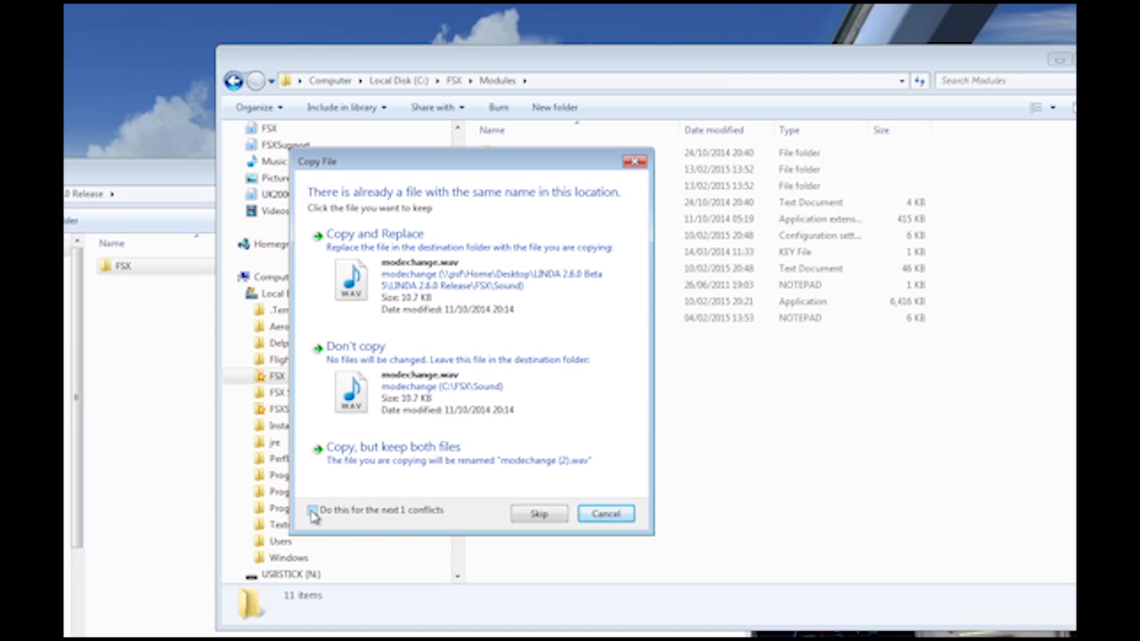
left_click(313, 510)
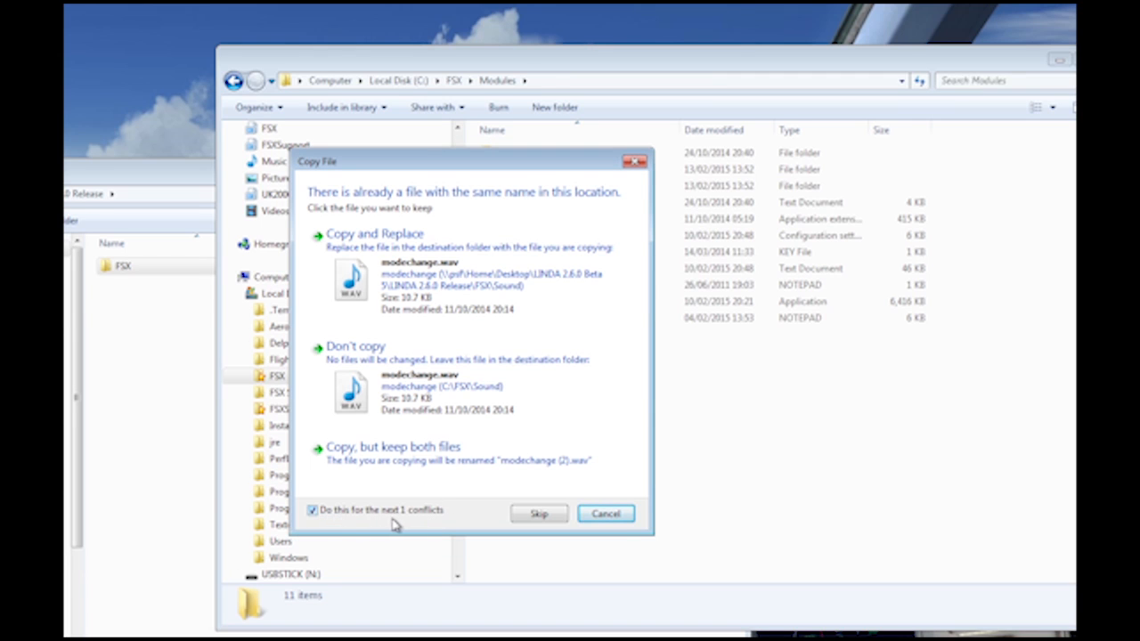
left_click(347, 237)
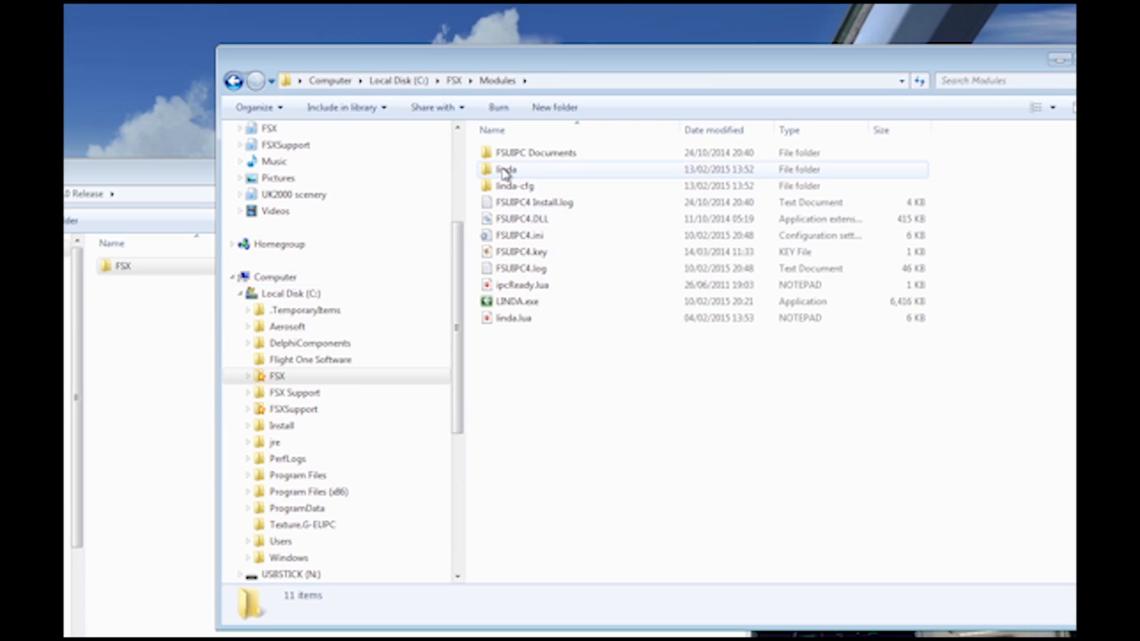
Step: Highlight the new LINDA items in Modules and open the linda folder
left_click(502, 170)
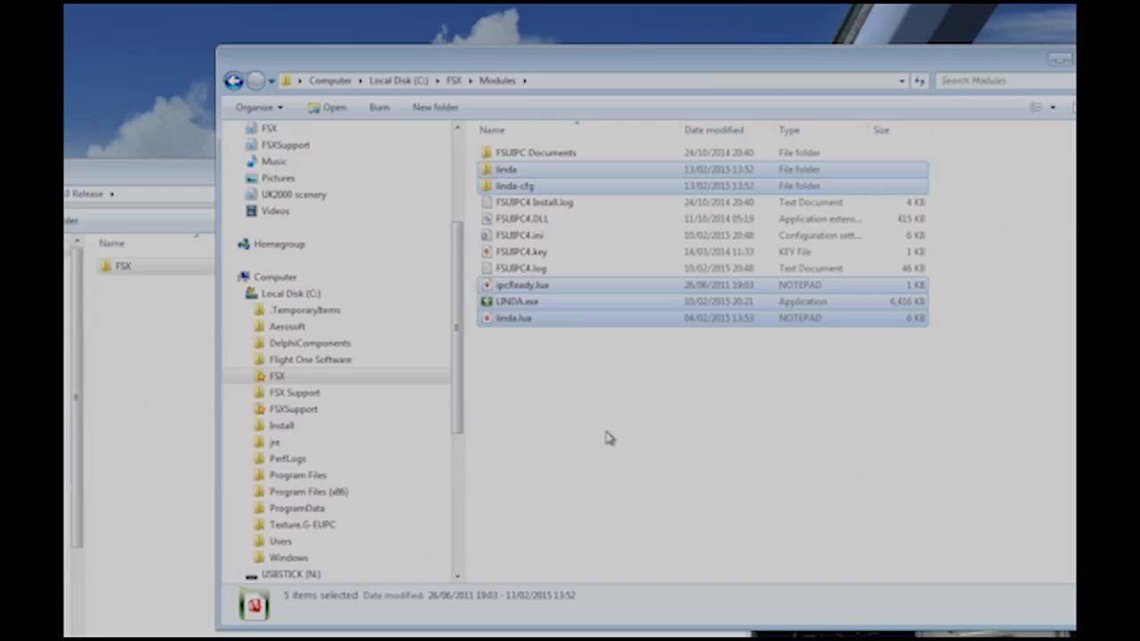
double_click(504, 169)
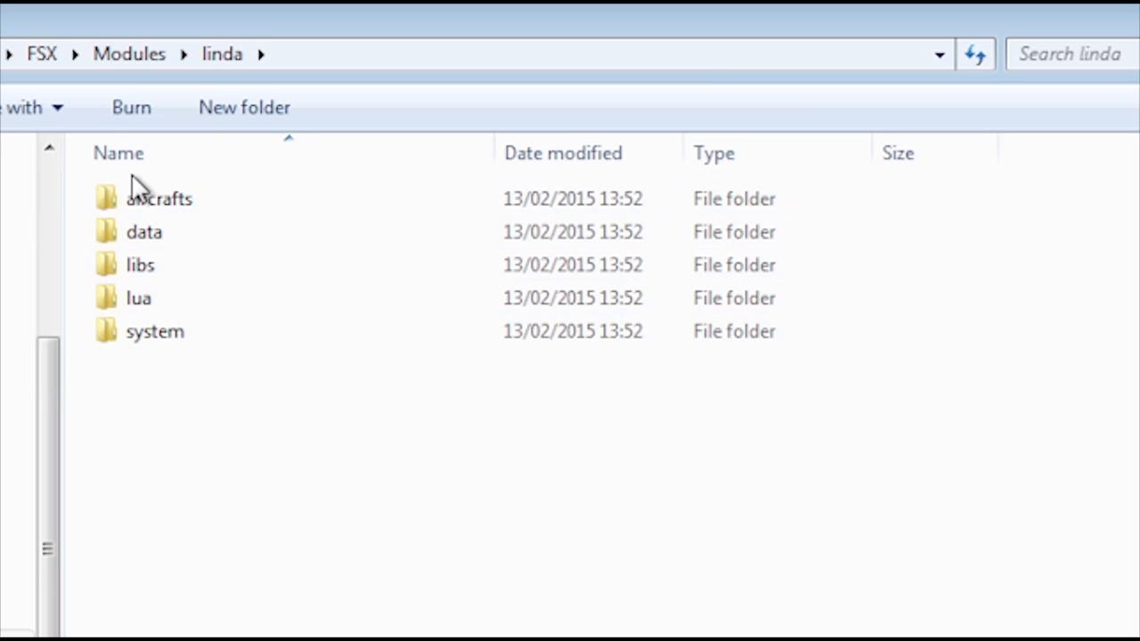
Step: Browse linda's aircrafts and system folders, then open linda-cfg's system folder
double_click(159, 198)
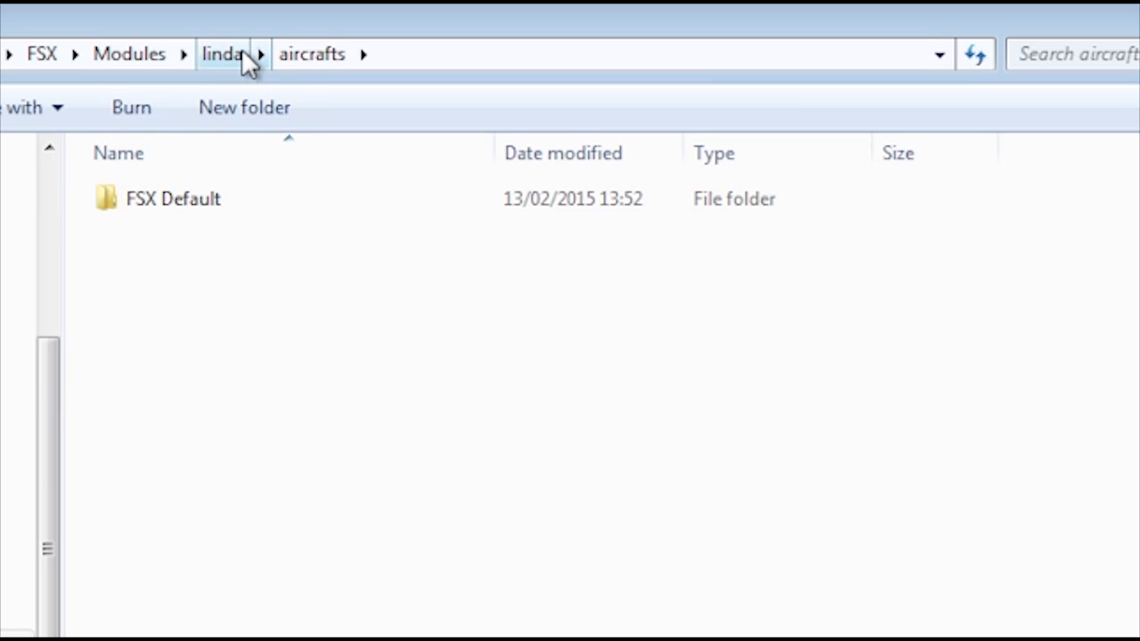
mouse_move(230, 60)
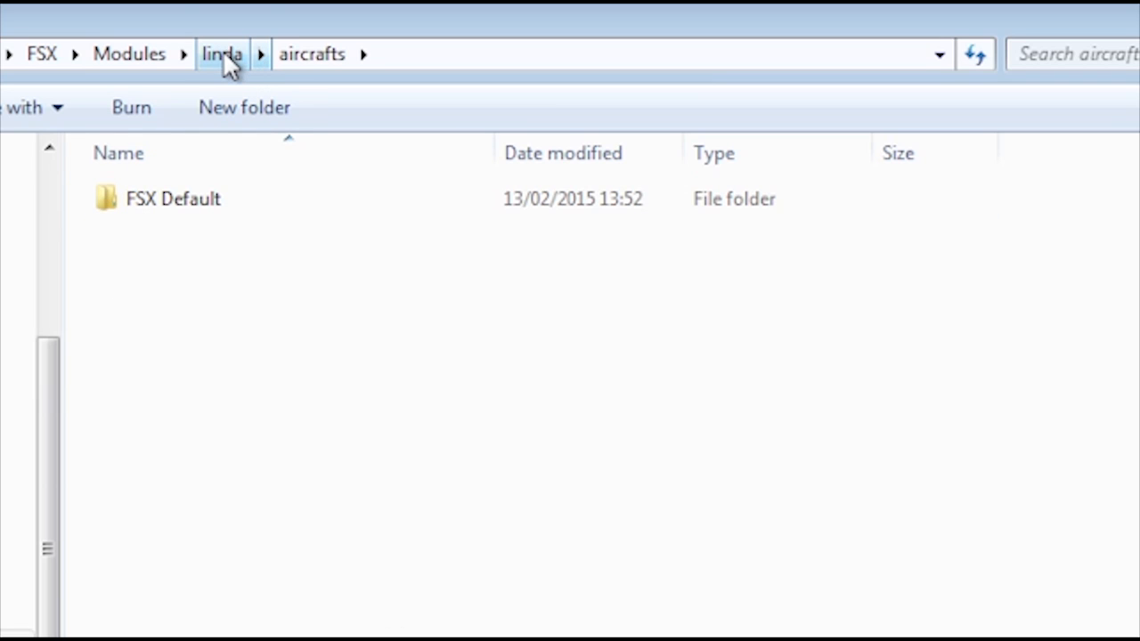
left_click(221, 54)
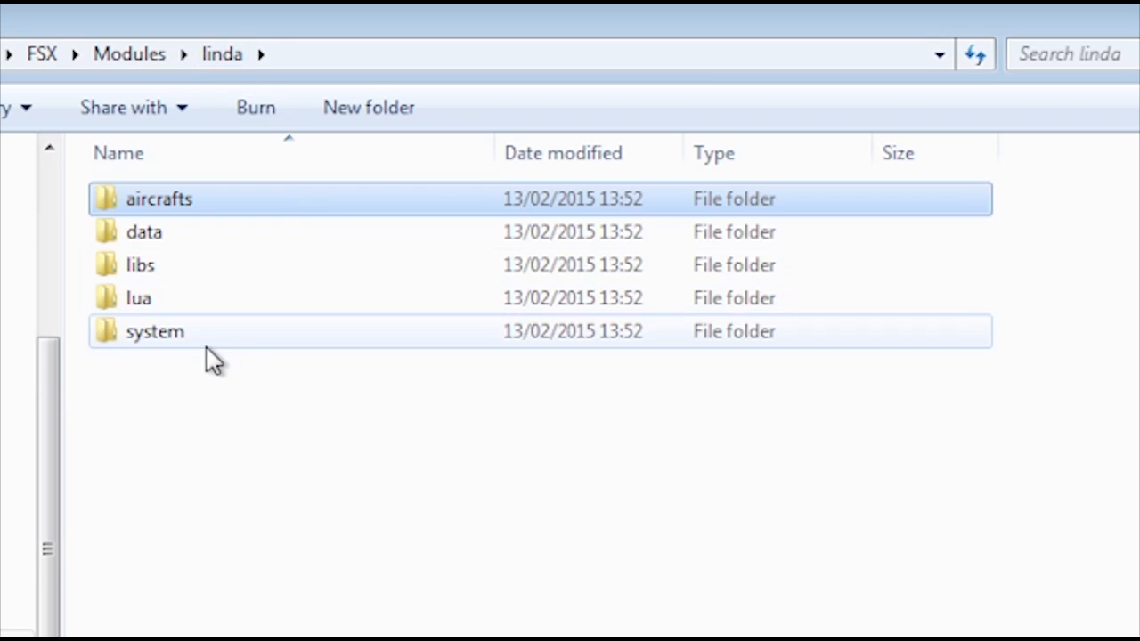
double_click(154, 332)
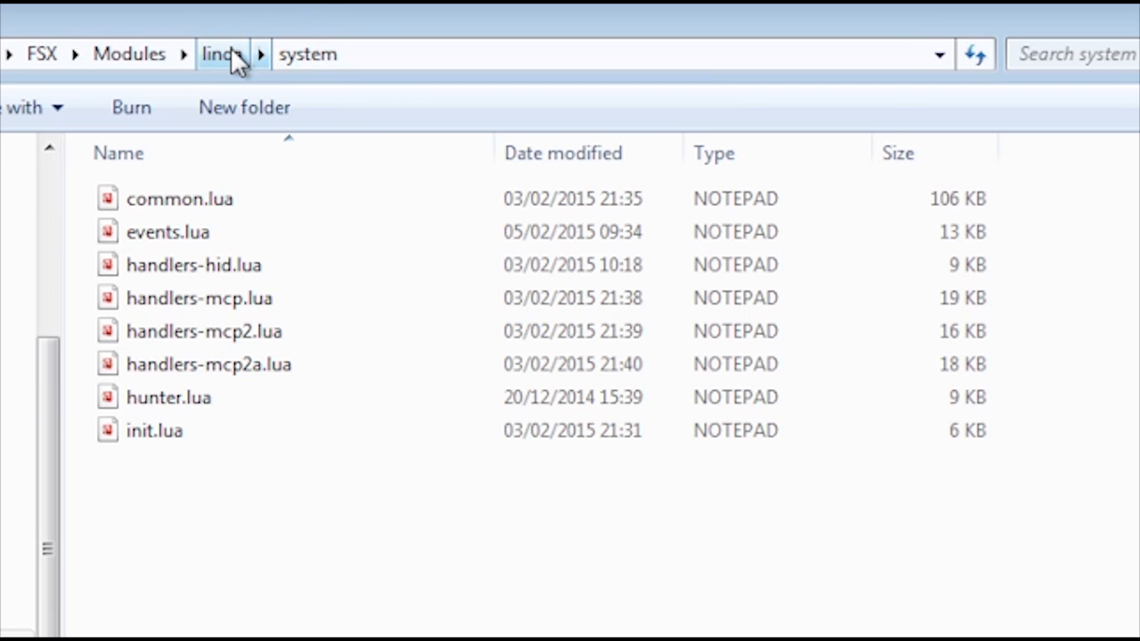
left_click(218, 54)
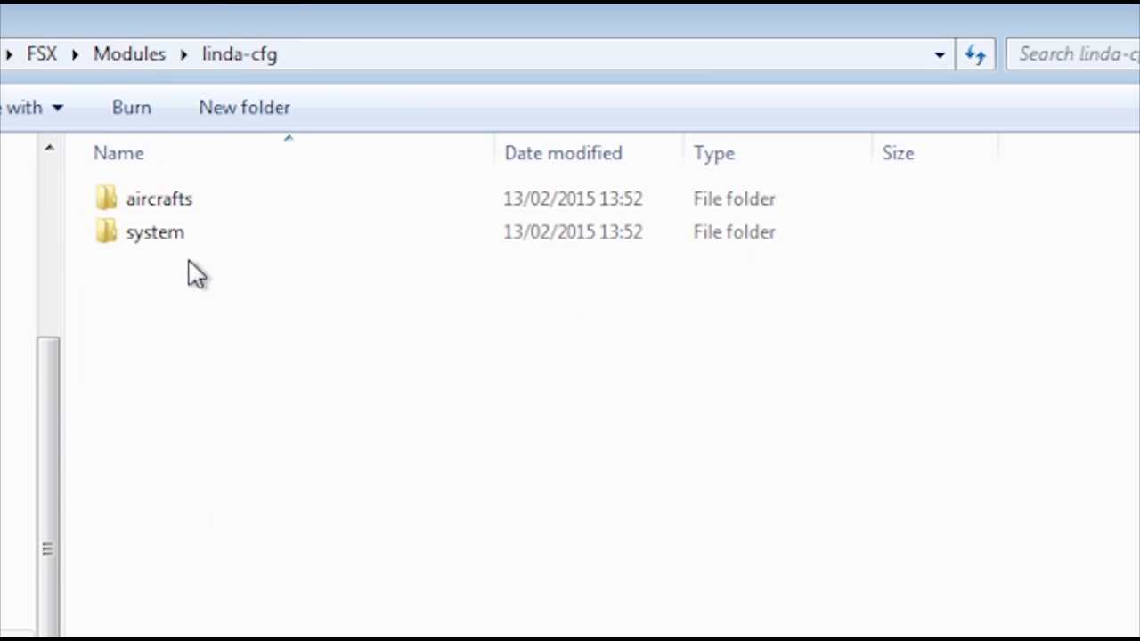
double_click(154, 231)
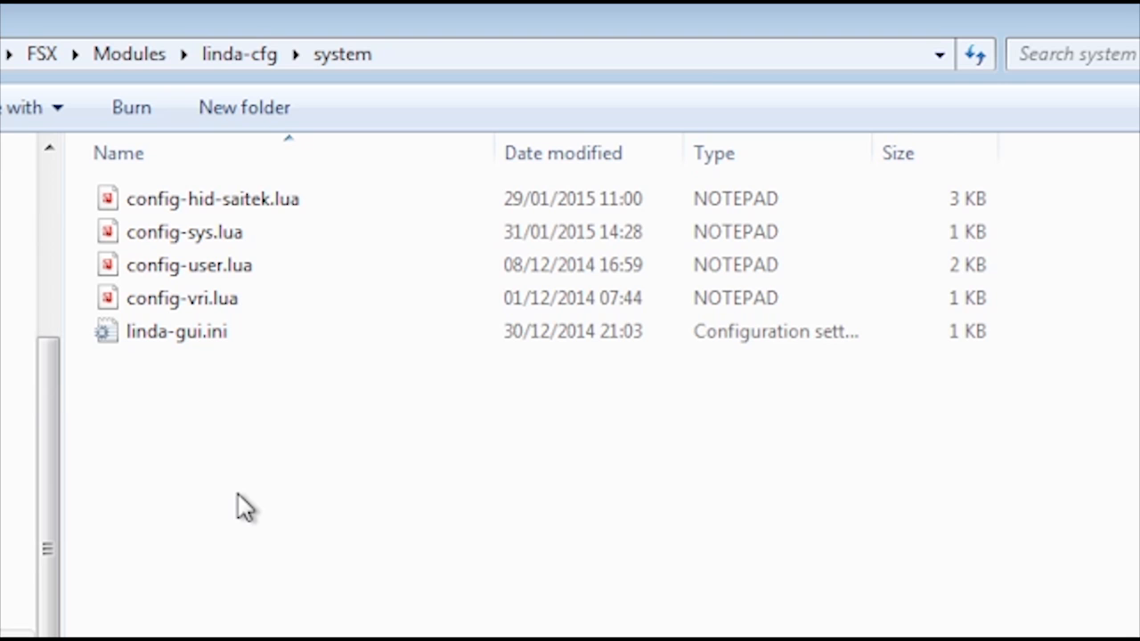
mouse_move(431, 239)
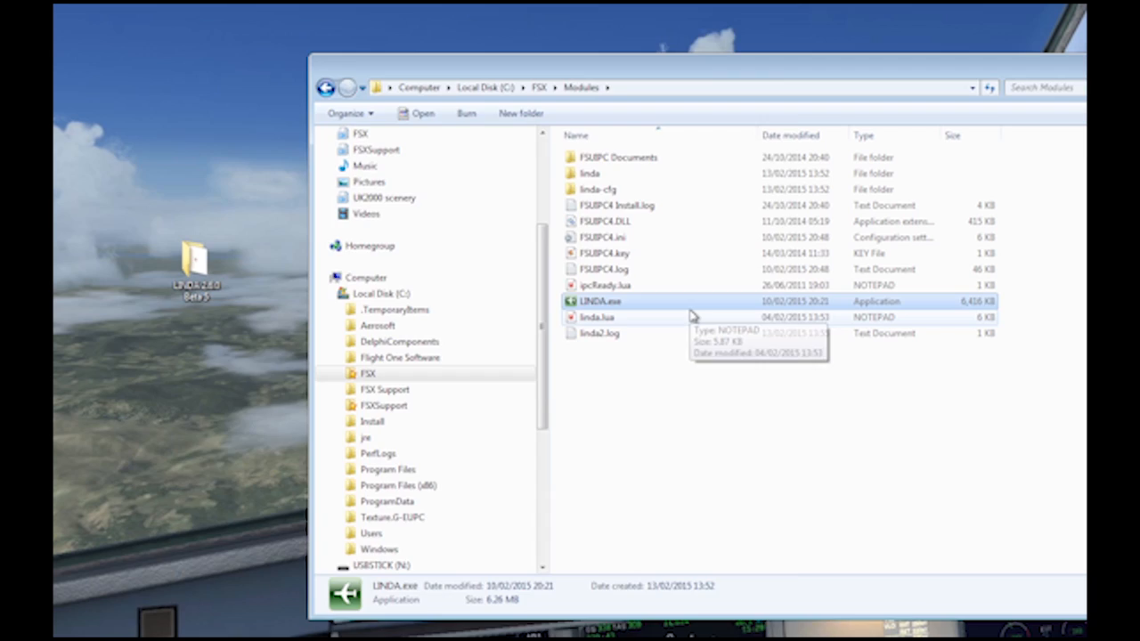
Step: Launch LINDA.exe from the FSX Modules folder to show the Summary page
double_click(600, 300)
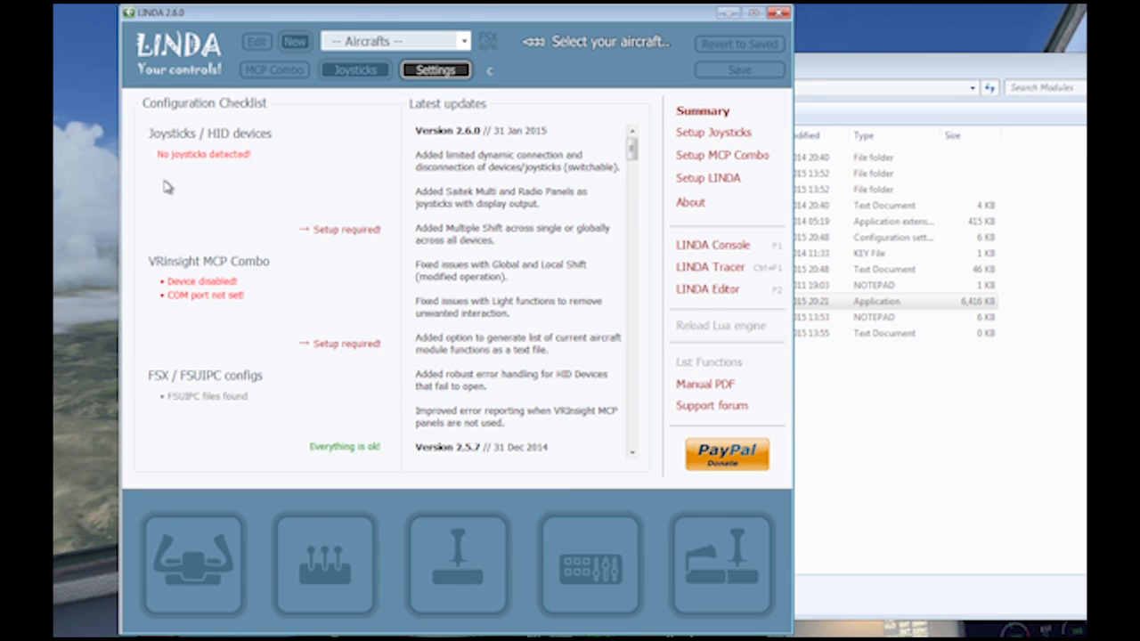
mouse_move(188, 279)
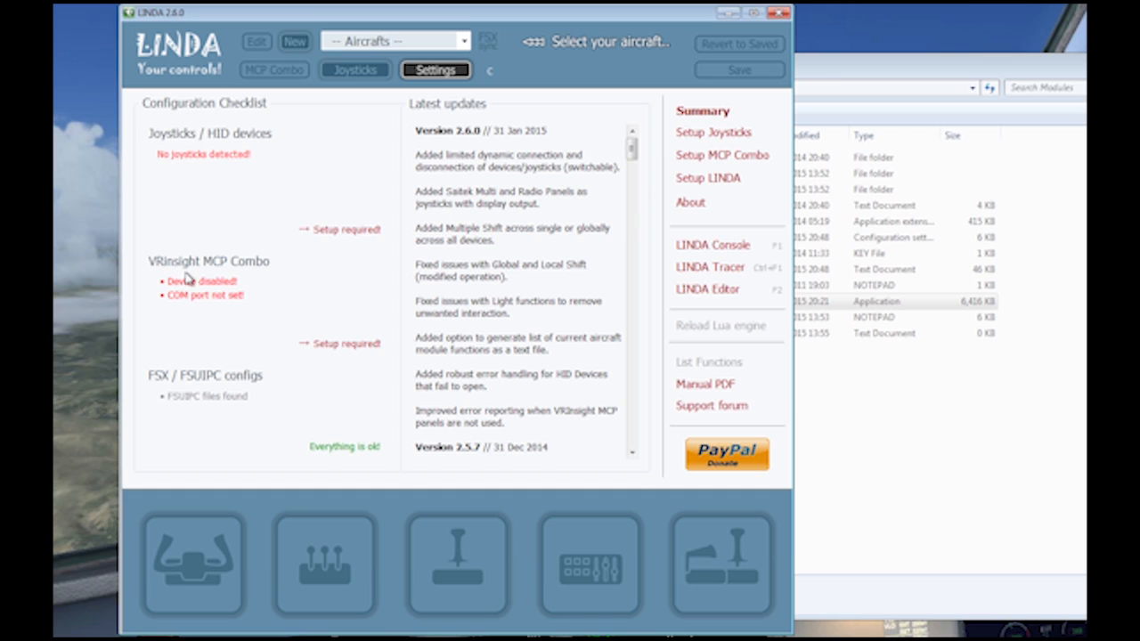
mouse_move(247, 315)
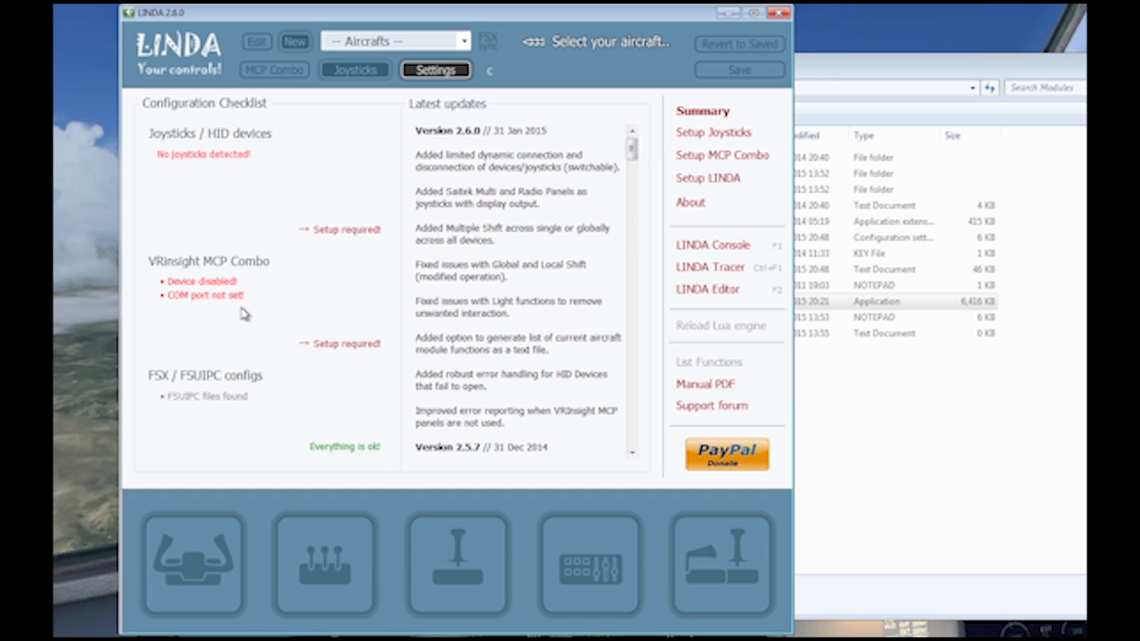
mouse_move(187, 394)
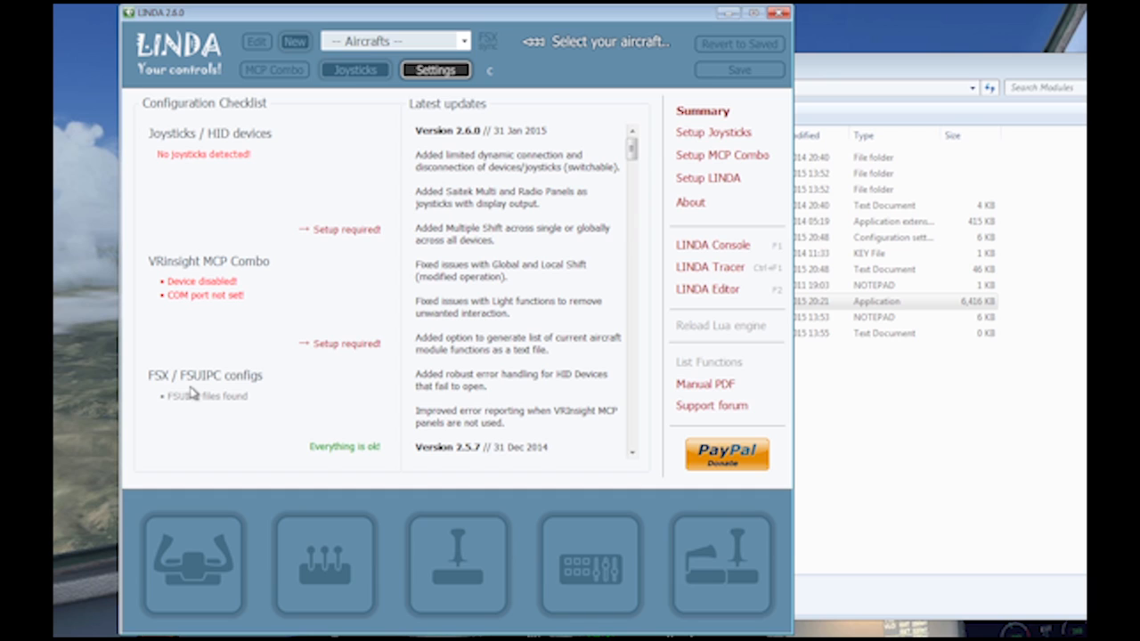
mouse_move(183, 414)
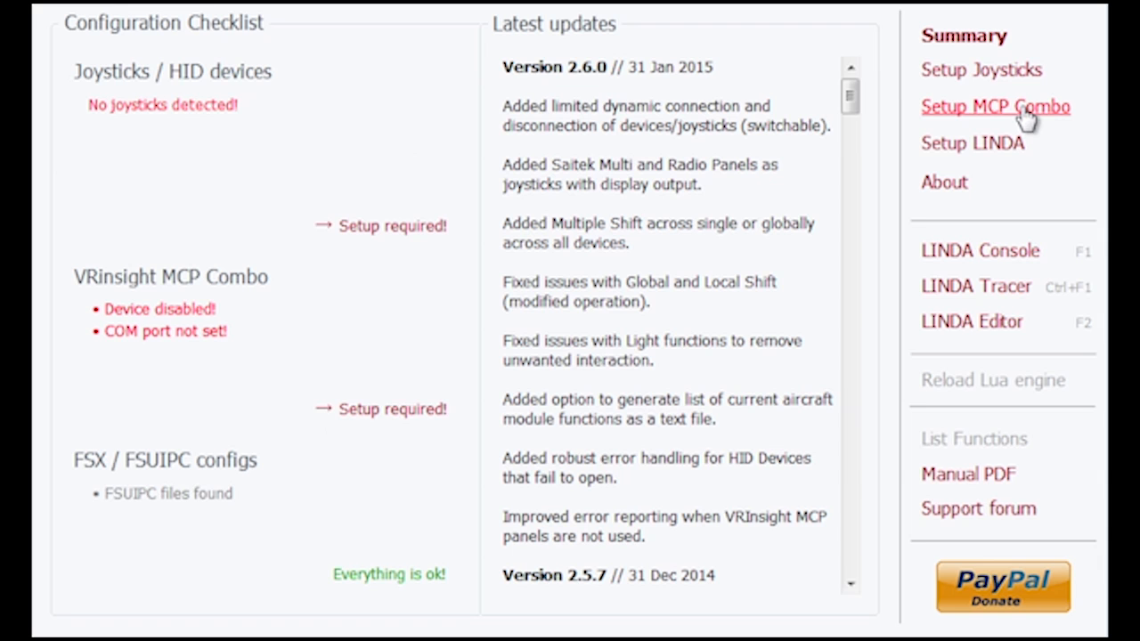
Step: Enable the MCP Combo as FCU (Airbus) and save the settings
left_click(999, 107)
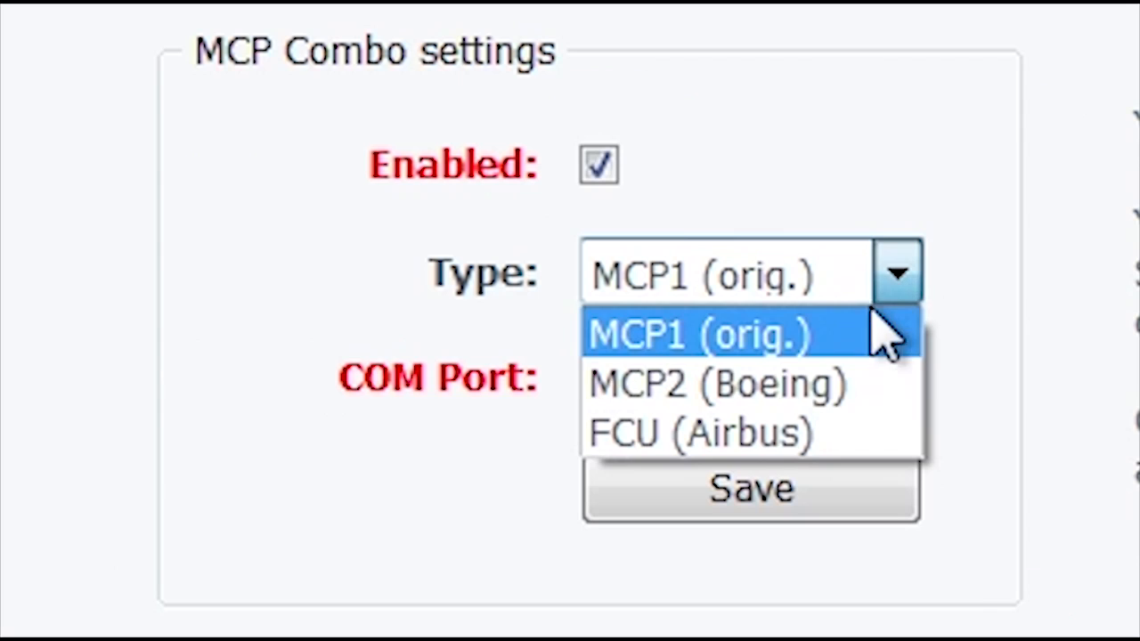
left_click(700, 434)
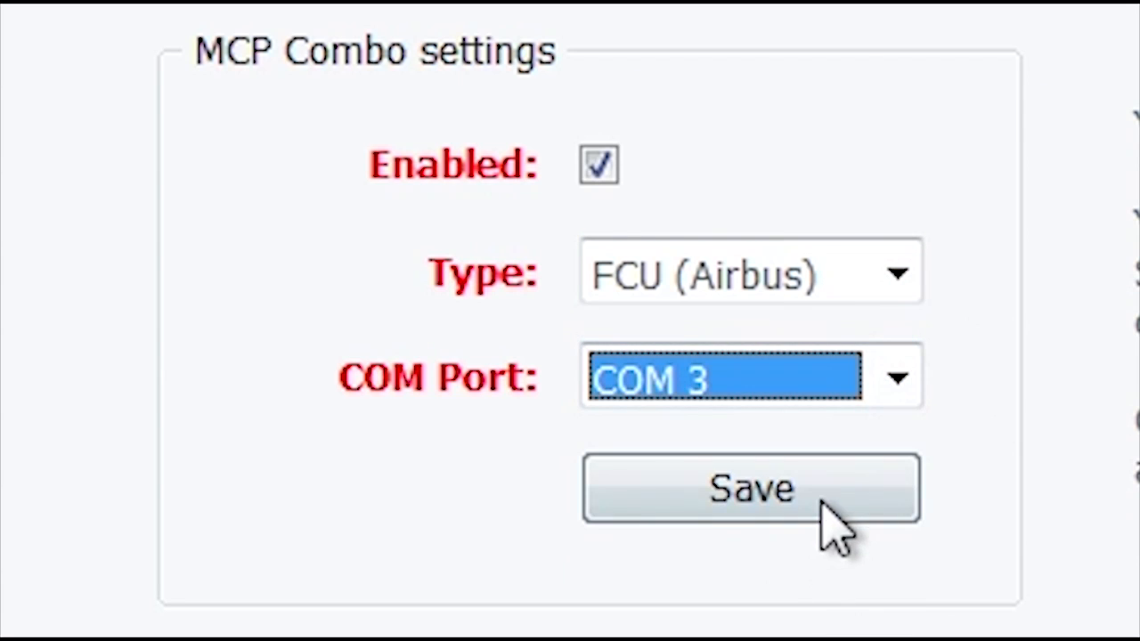
left_click(751, 489)
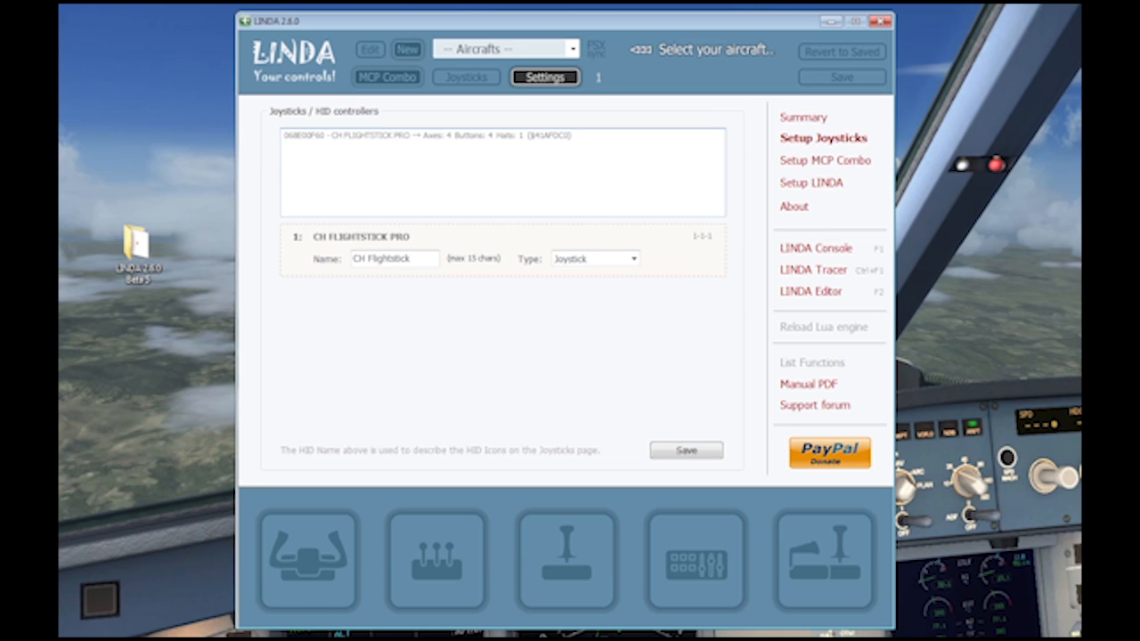
mouse_move(847, 94)
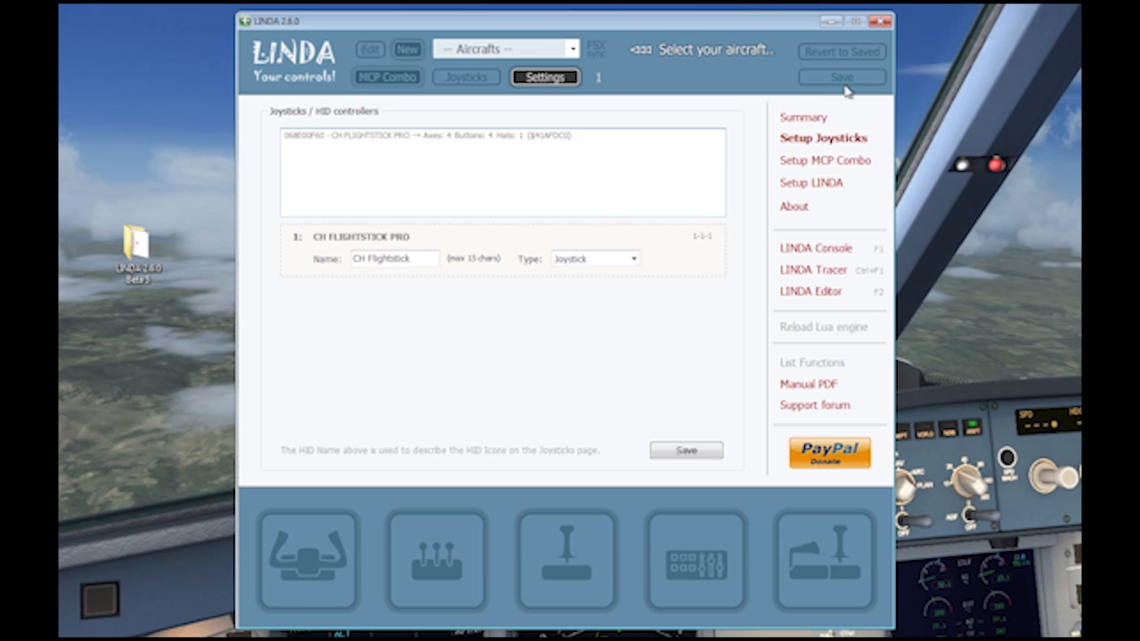
Step: Return to the Summary page to review the configuration checklist
left_click(803, 116)
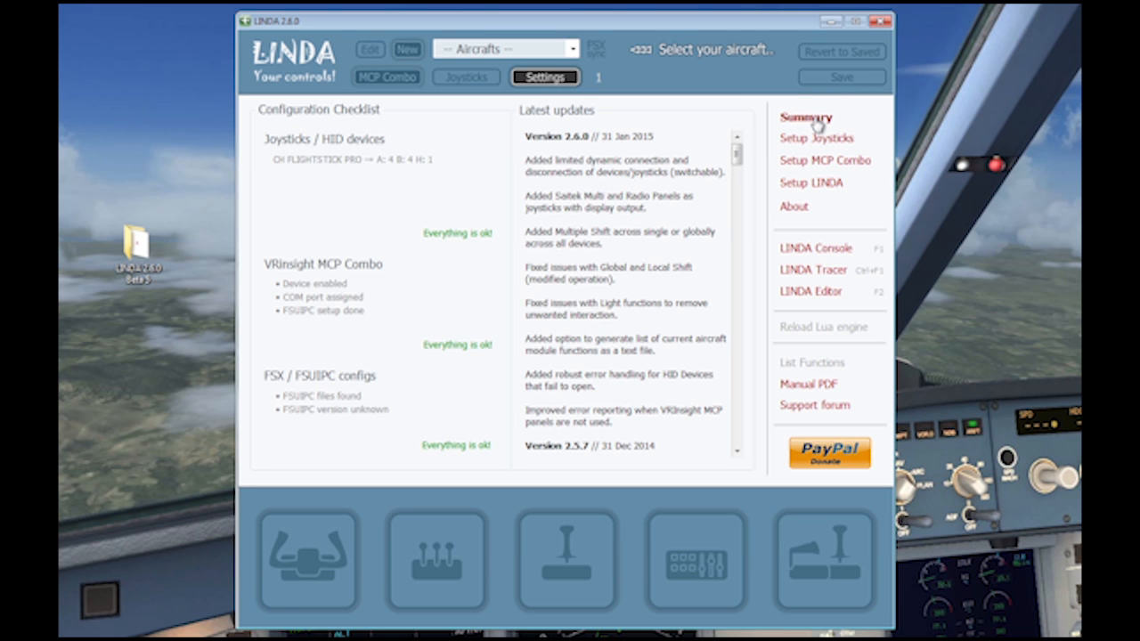
mouse_move(415, 189)
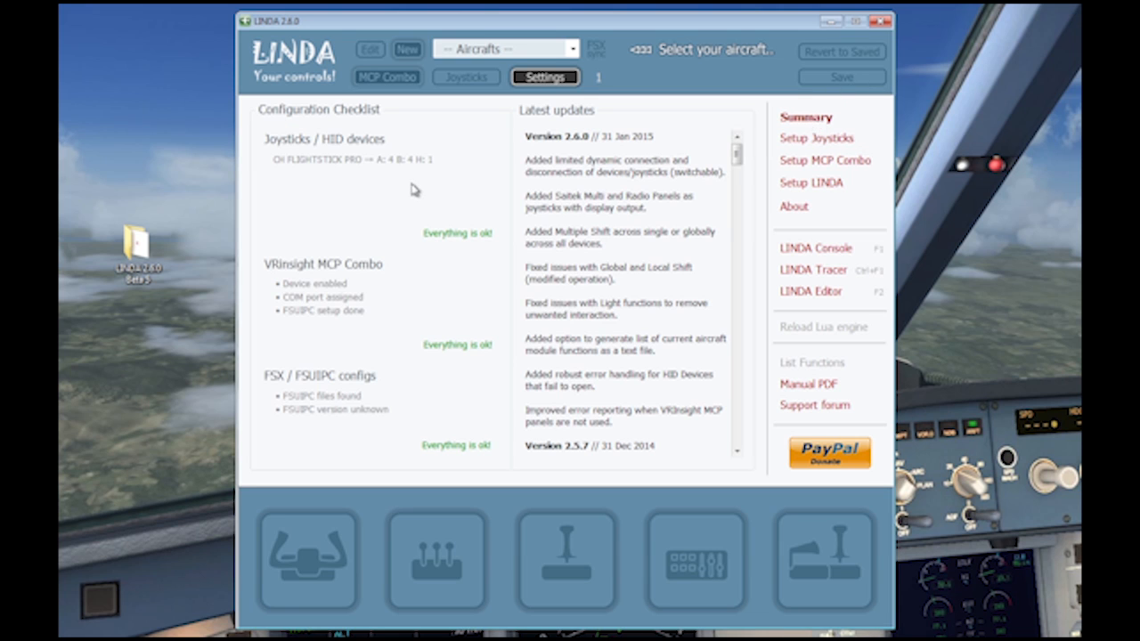
mouse_move(670, 86)
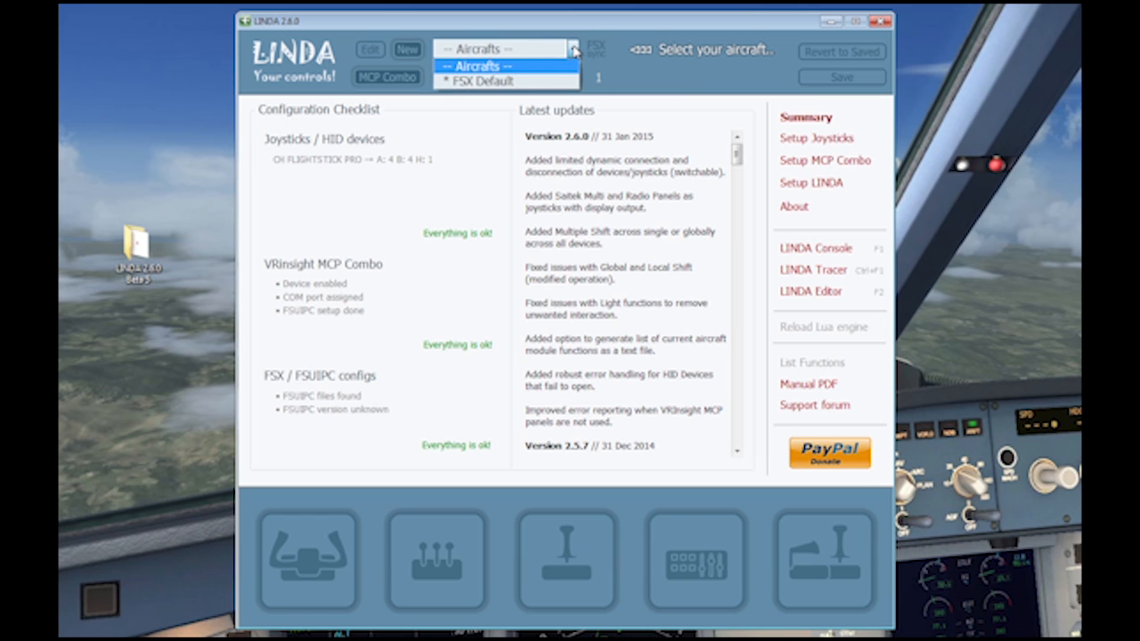
Step: Load the * FSX Default aircraft and open the Joysticks button assignments
left_click(487, 84)
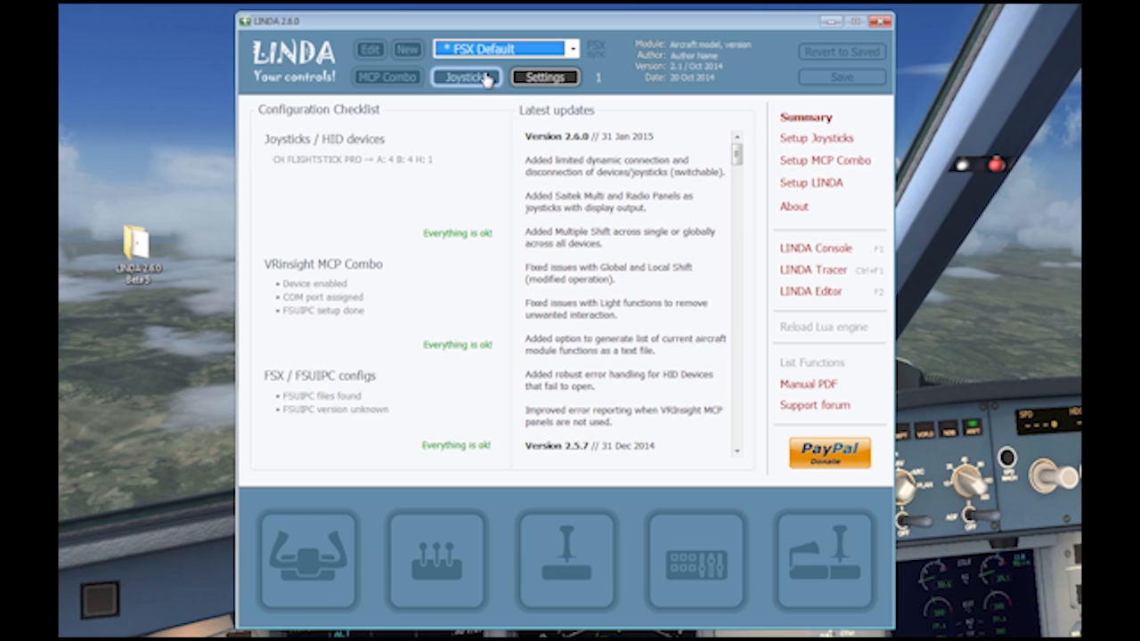
left_click(473, 78)
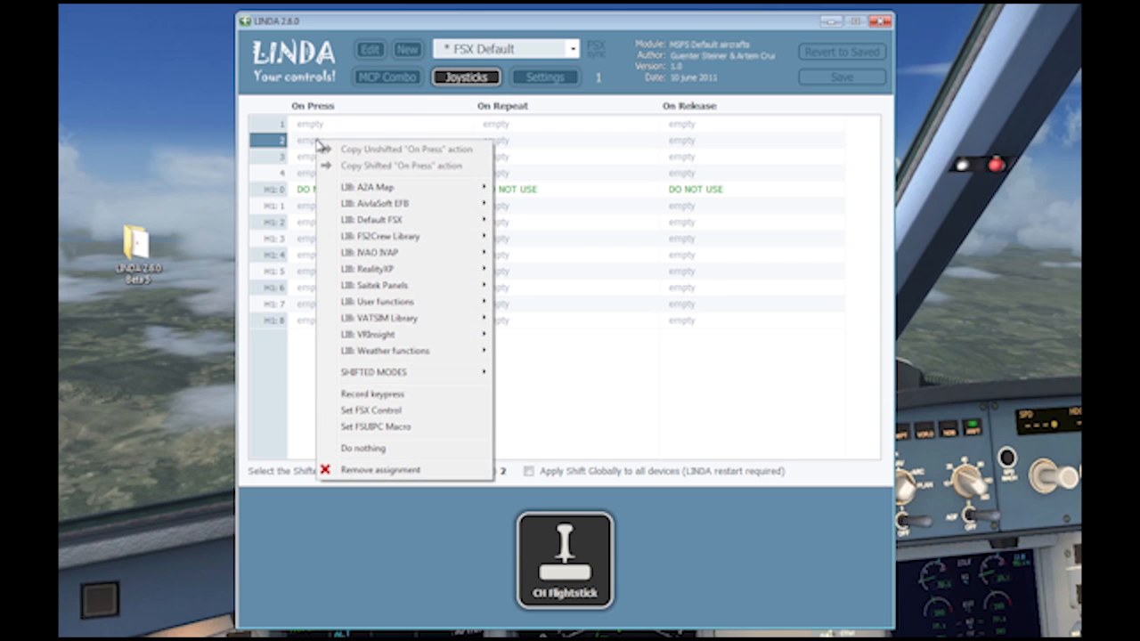
Step: Set button 2's On Press to FSX control ZOOM_OUT, filtering the list by 'zoom'
left_click(367, 410)
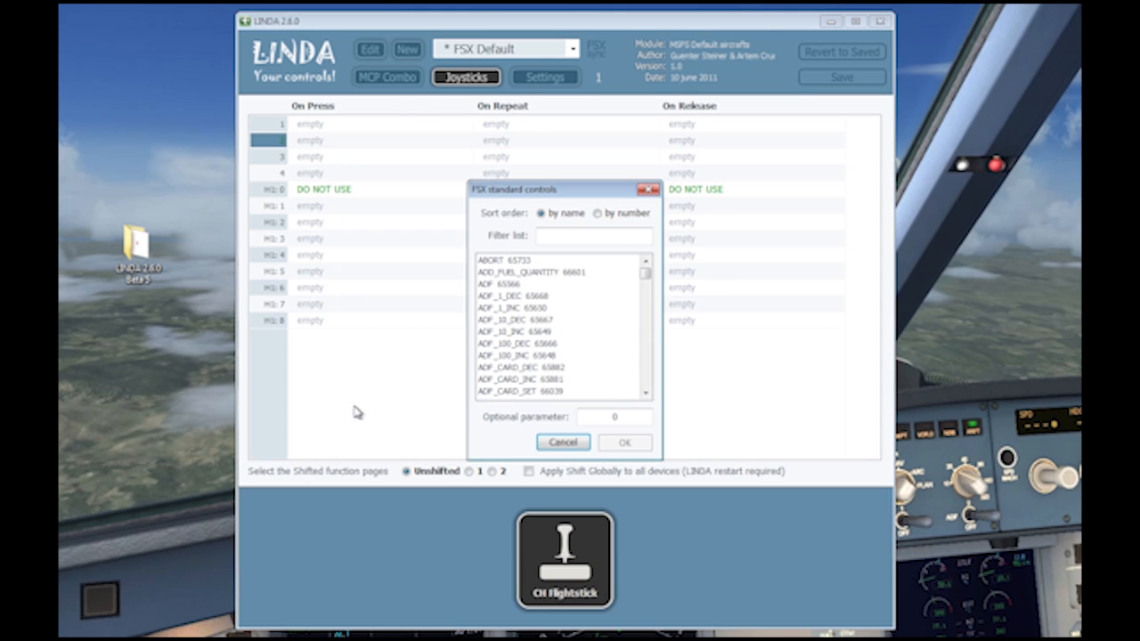
left_click(594, 235)
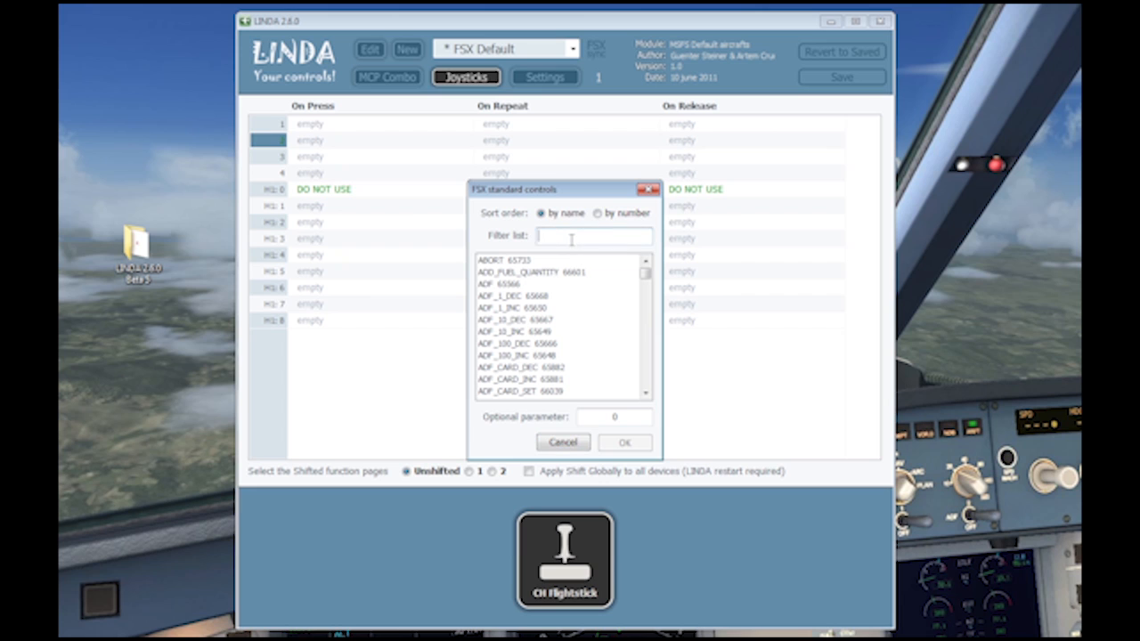
type("zoom_")
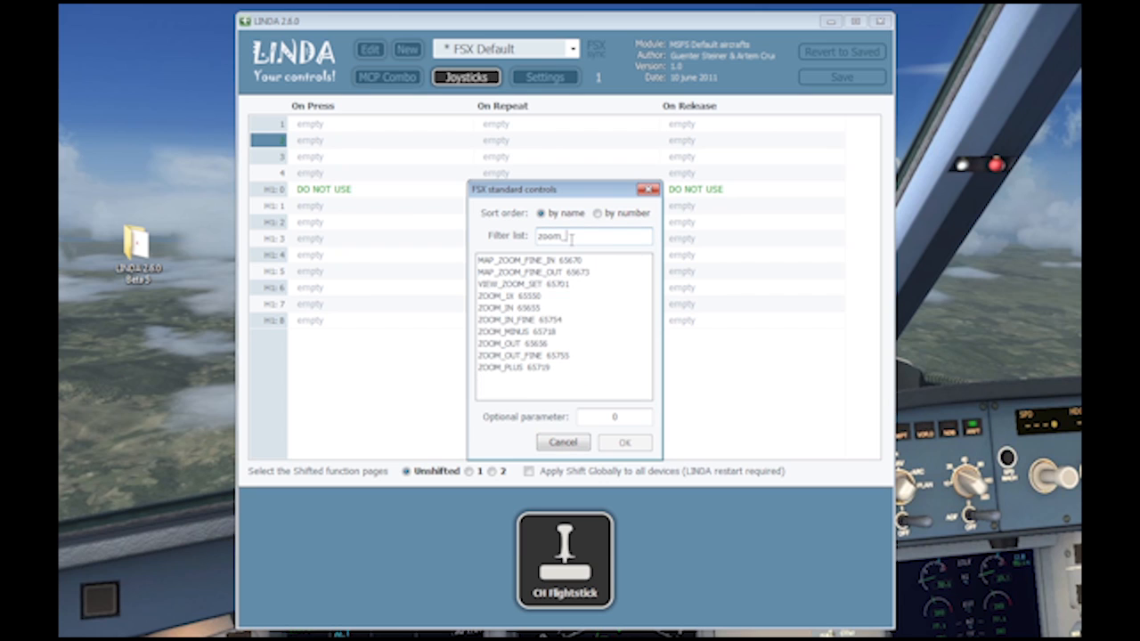
mouse_move(499, 343)
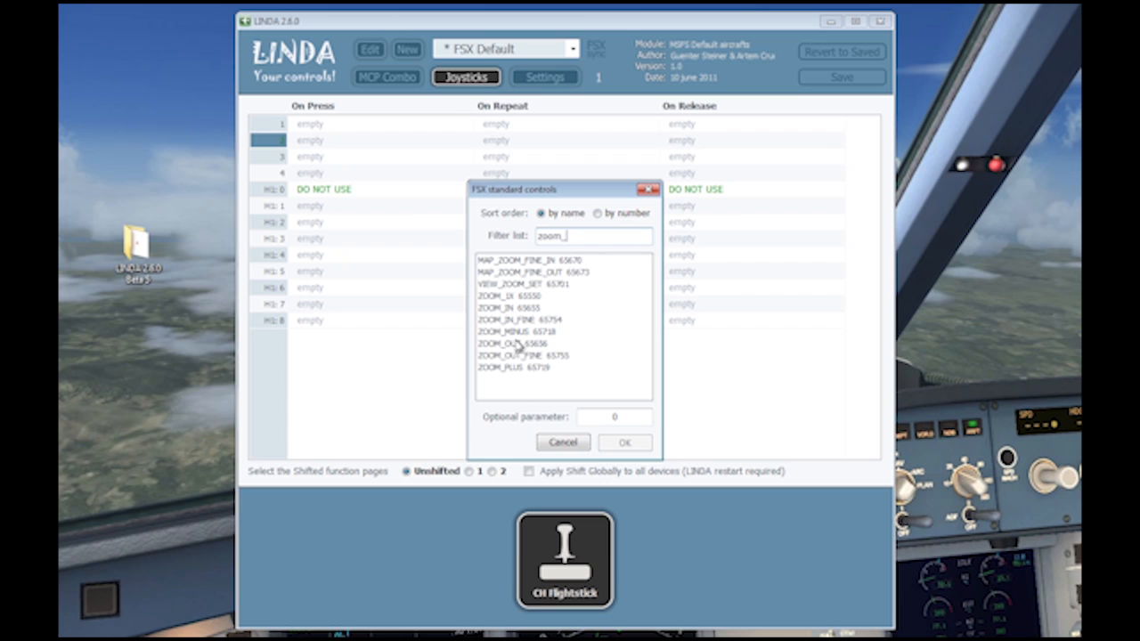
left_click(517, 342)
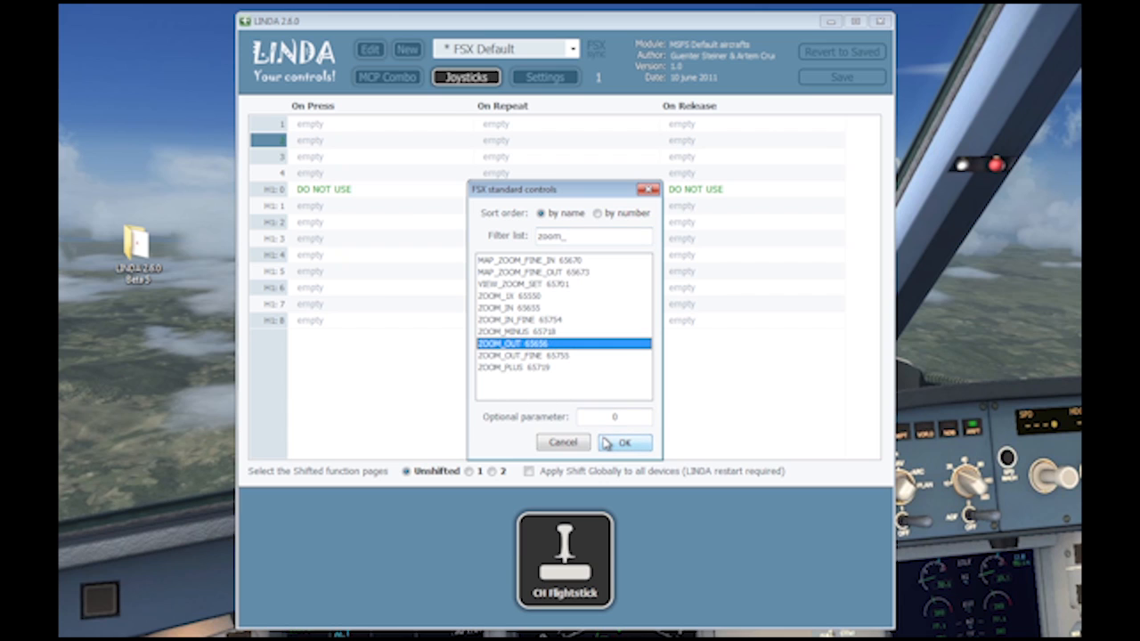
left_click(625, 443)
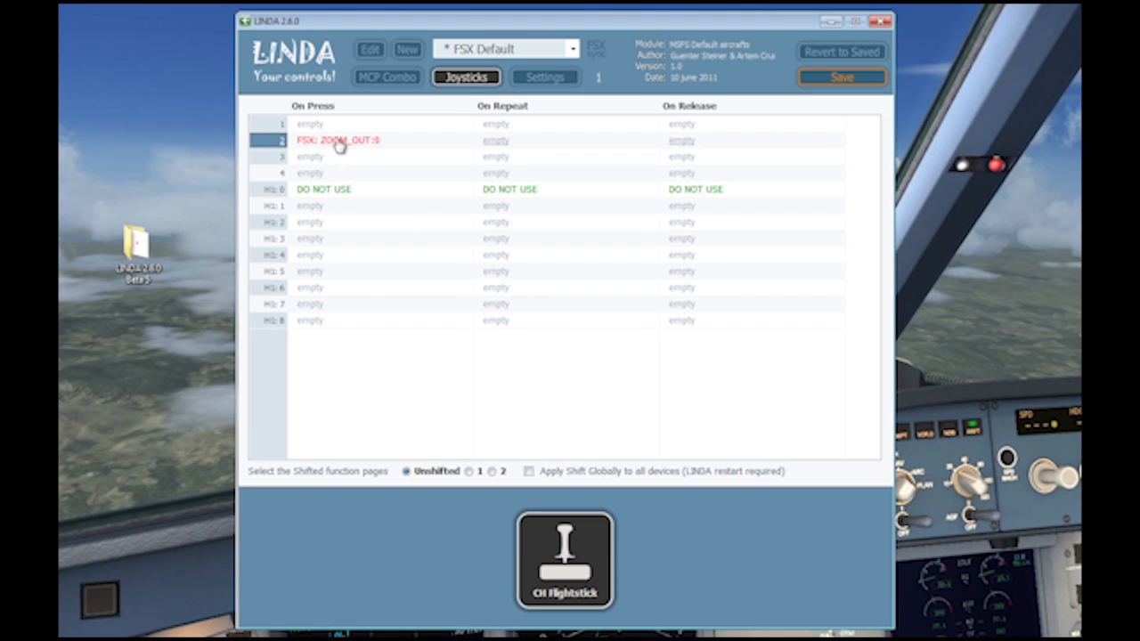
Step: Assign the FSX ZOOM_IN control to joystick button 3's On Press action
right_click(321, 156)
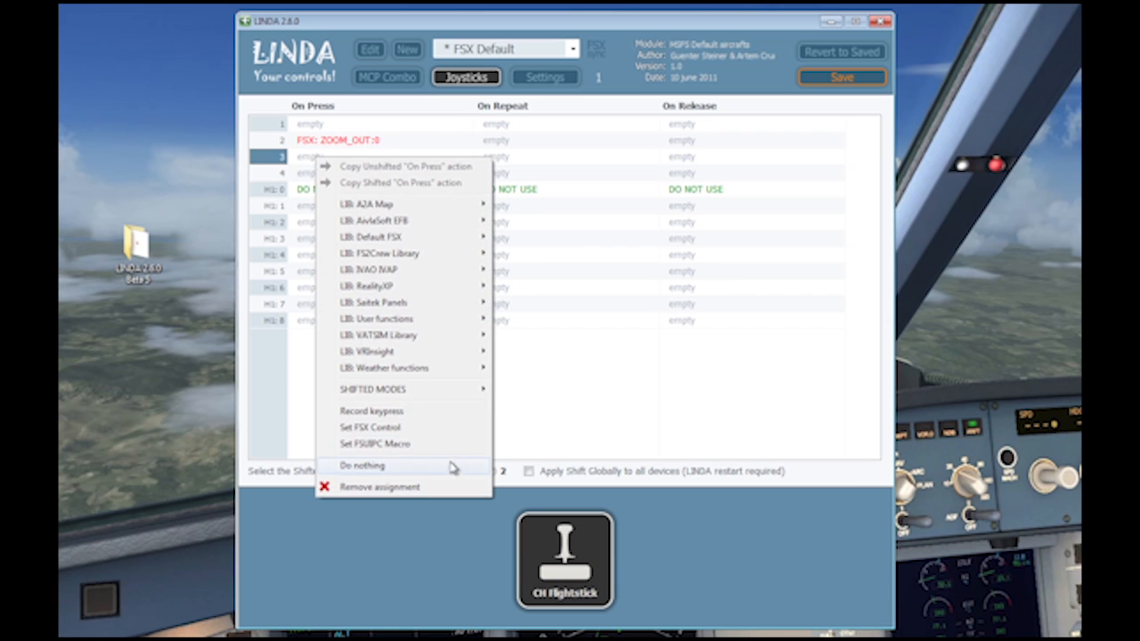
left_click(367, 427)
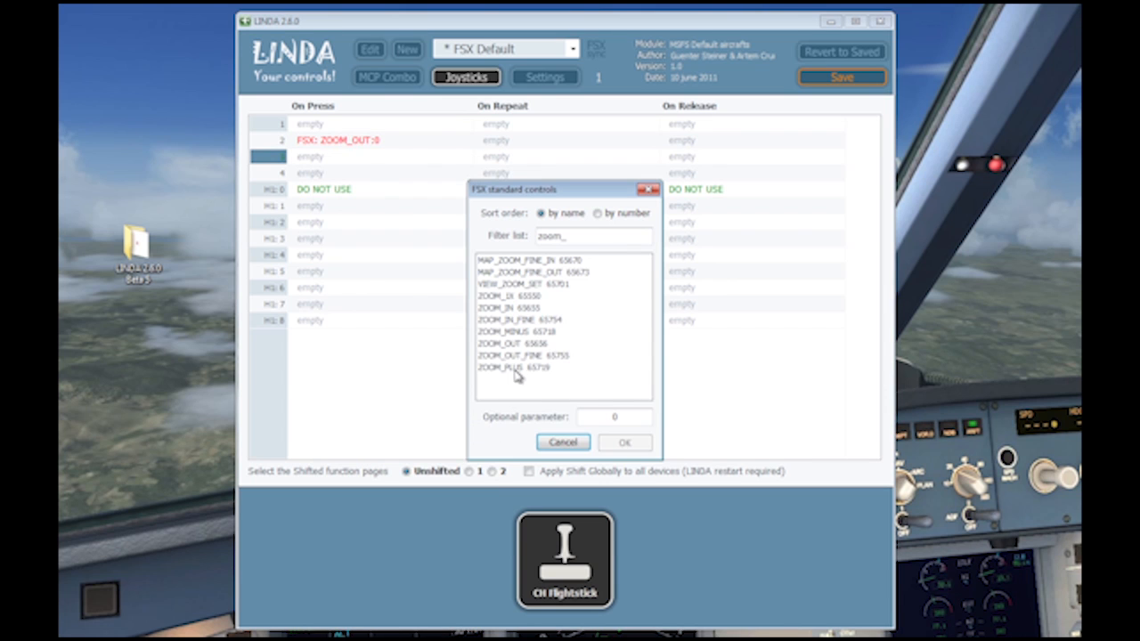
left_click(499, 477)
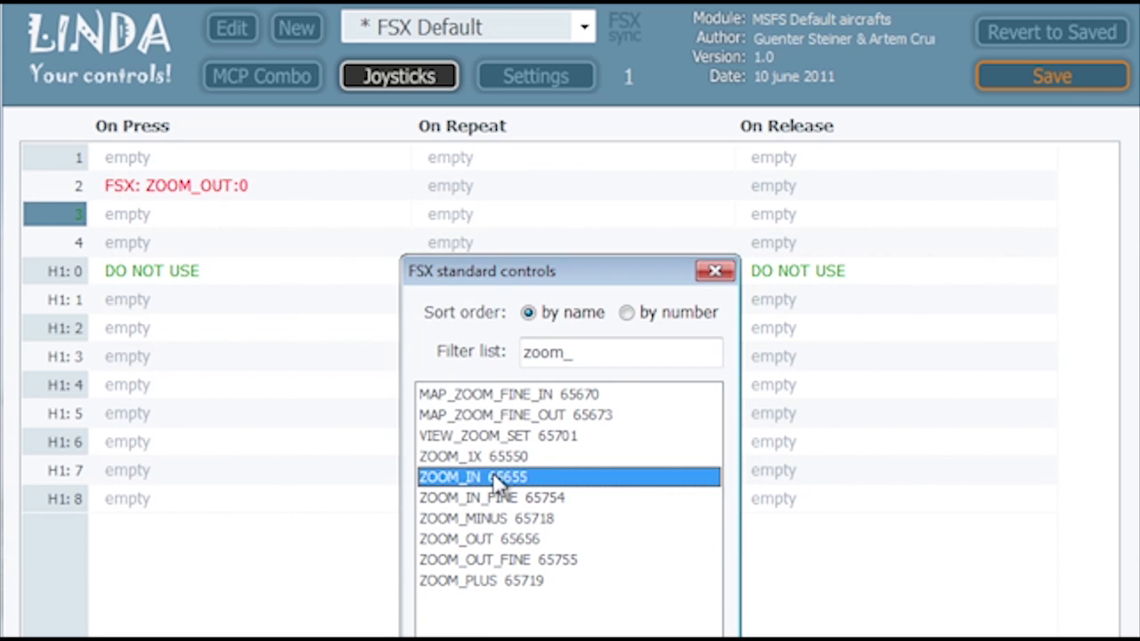
double_click(498, 476)
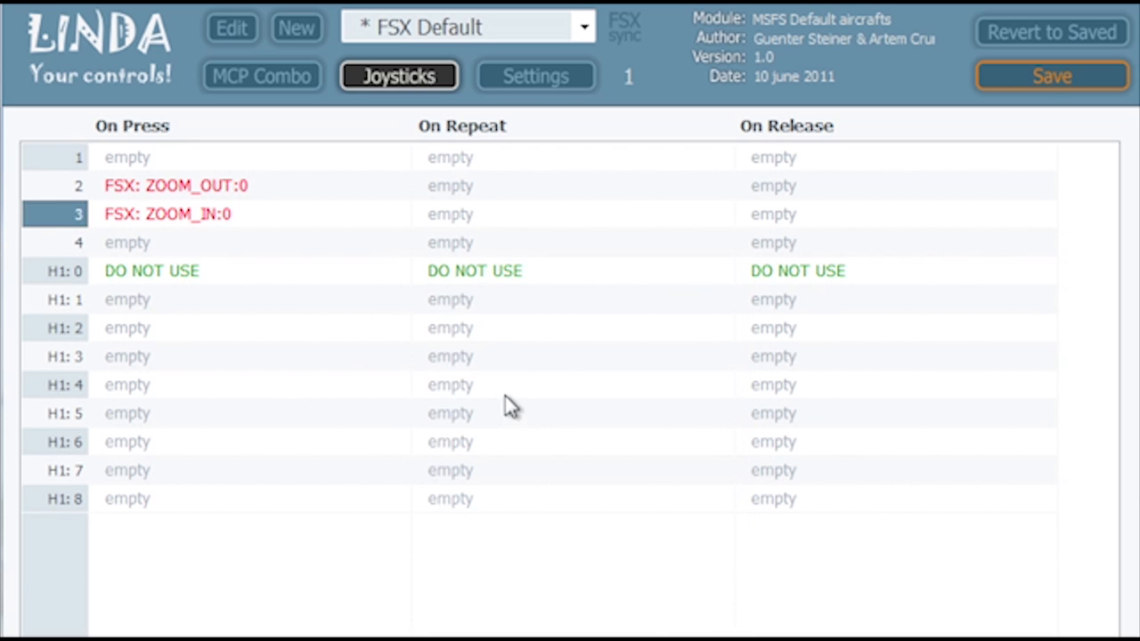
right_click(463, 185)
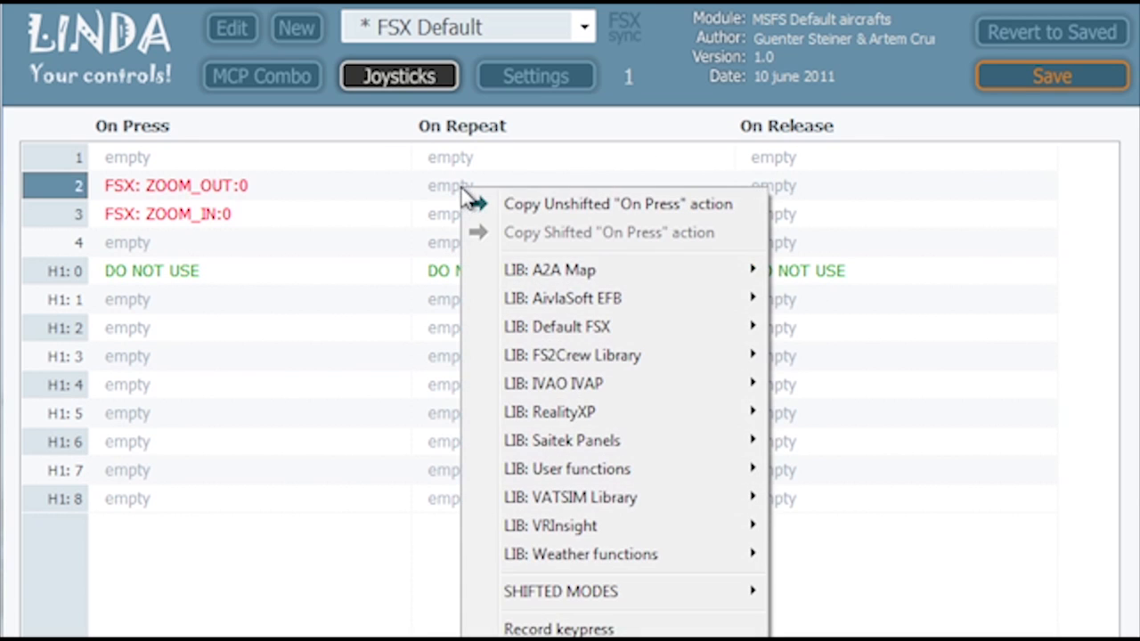